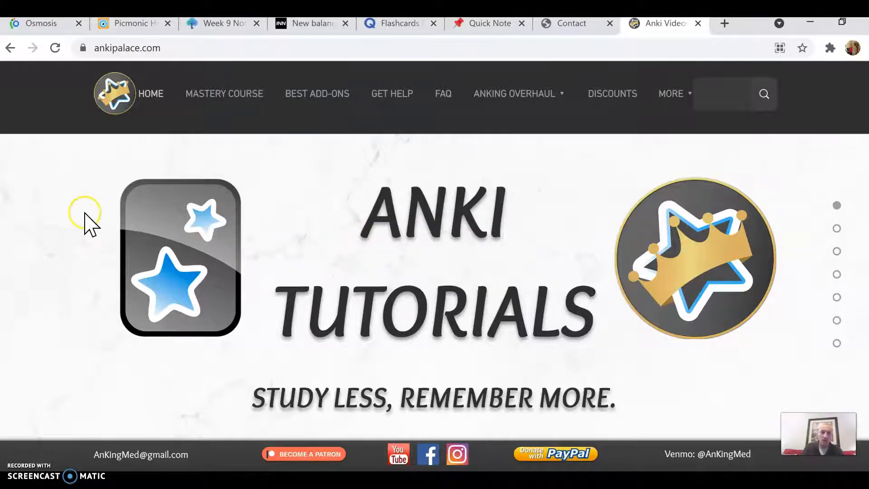
Scroll the ankipalace.com home page, return to the top, and show the AnKing Overhaul dropdown
{"action": "scroll", "scroll_direction": "down", "scroll_amount": 3}
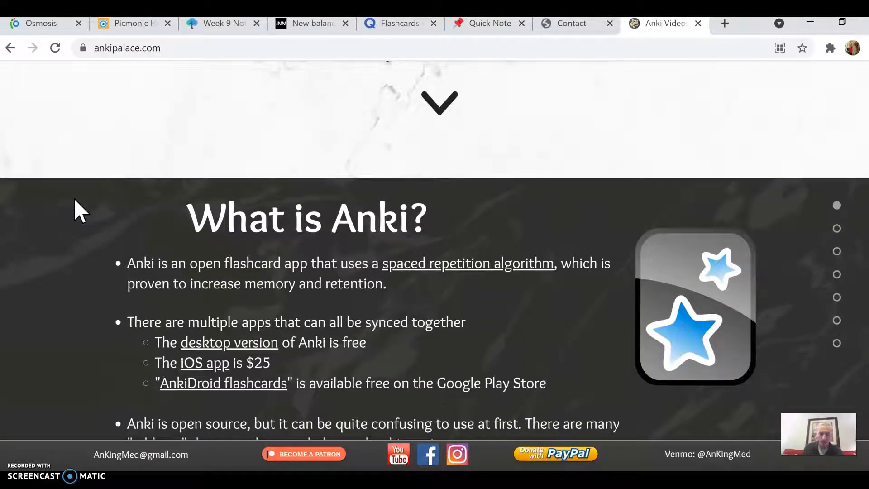
{"action": "left_click", "coordinate": [79, 203]}
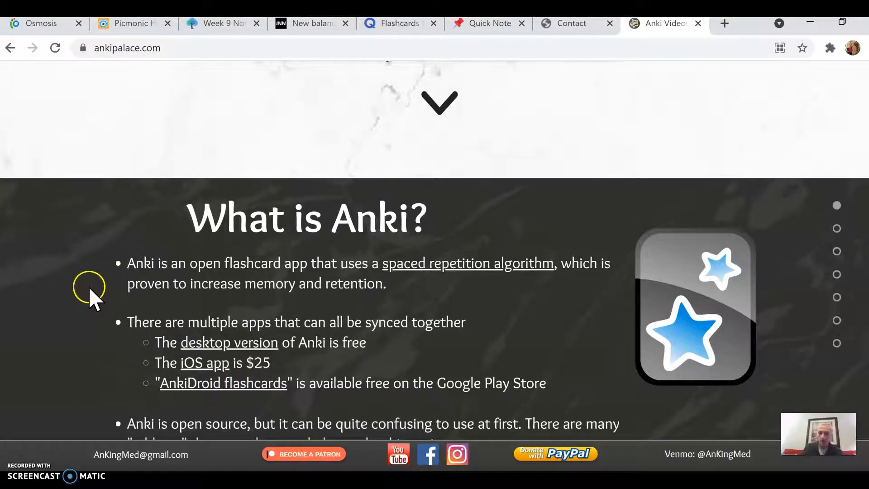
{"action": "scroll", "scroll_direction": "up", "scroll_amount": 3}
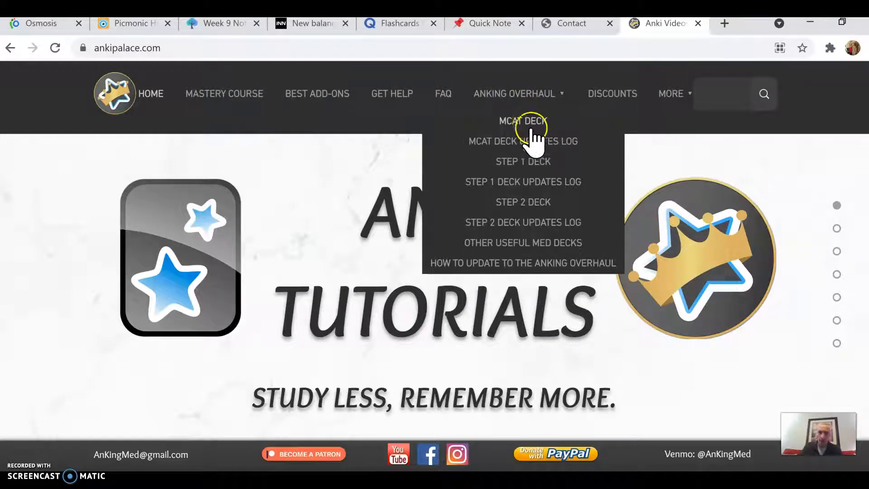
{"action": "mouse_move", "coordinate": [541, 209]}
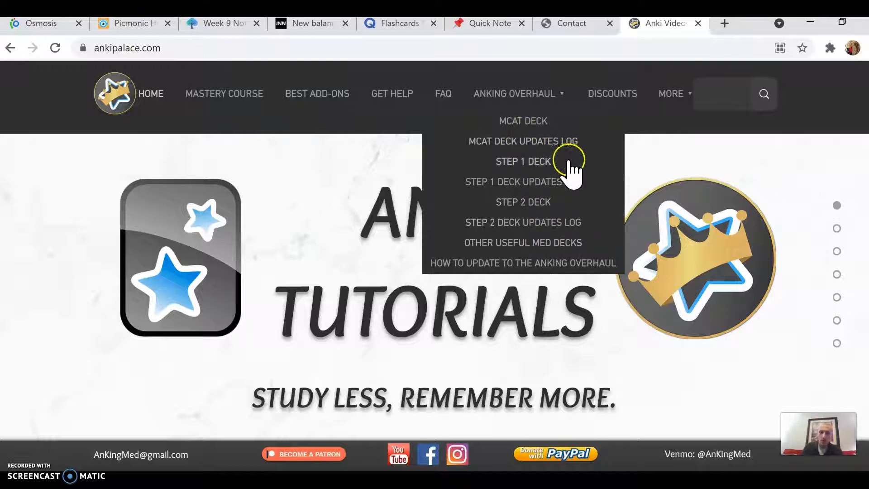
{"action": "mouse_move", "coordinate": [598, 174]}
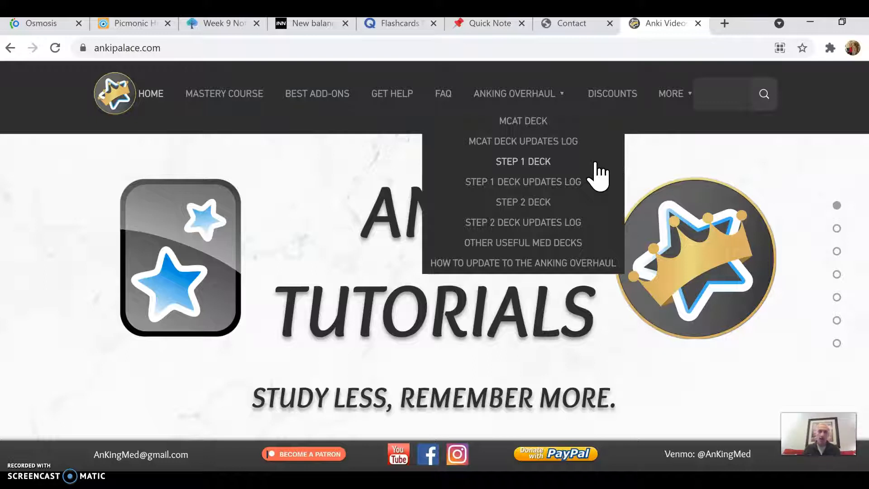
Choose STEP 1 DECK from the AnKing Overhaul dropdown
{"action": "left_click", "coordinate": [523, 161]}
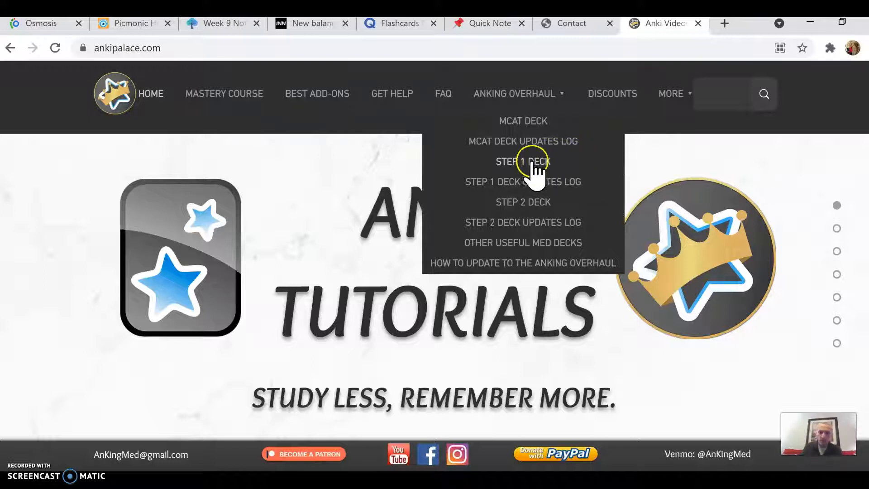
{"action": "mouse_move", "coordinate": [519, 203]}
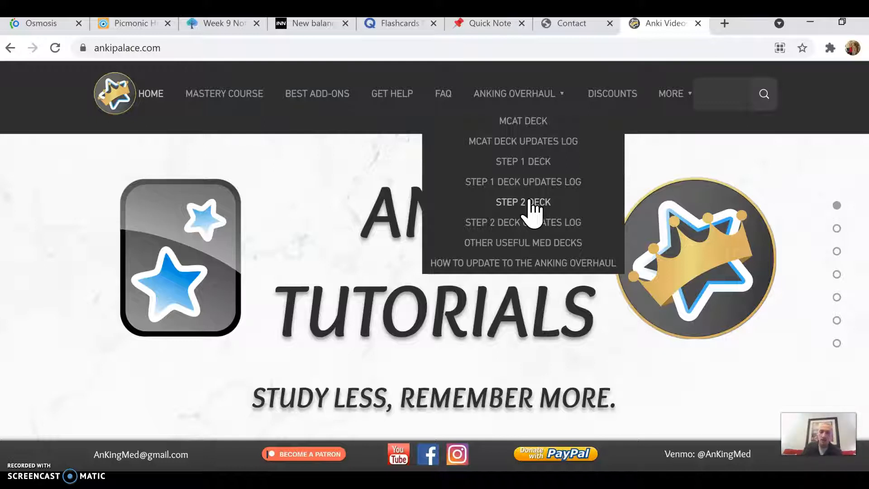
{"action": "left_click", "coordinate": [523, 161]}
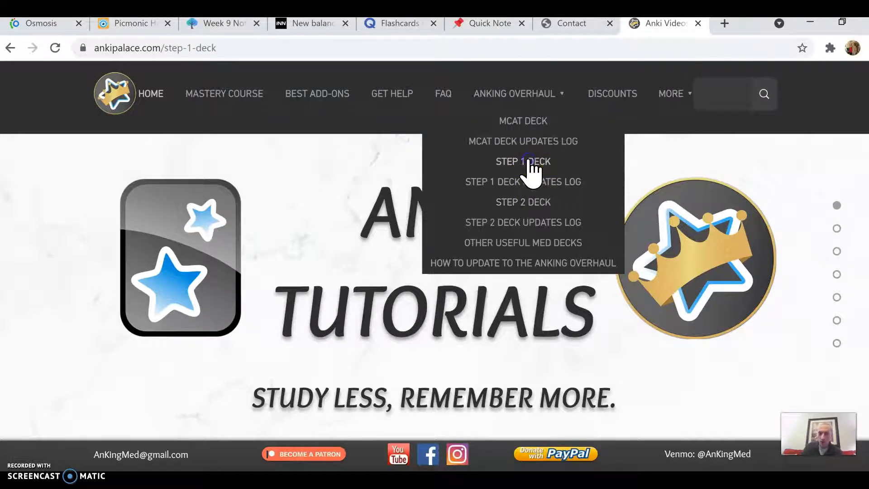
{"action": "left_click", "coordinate": [522, 162]}
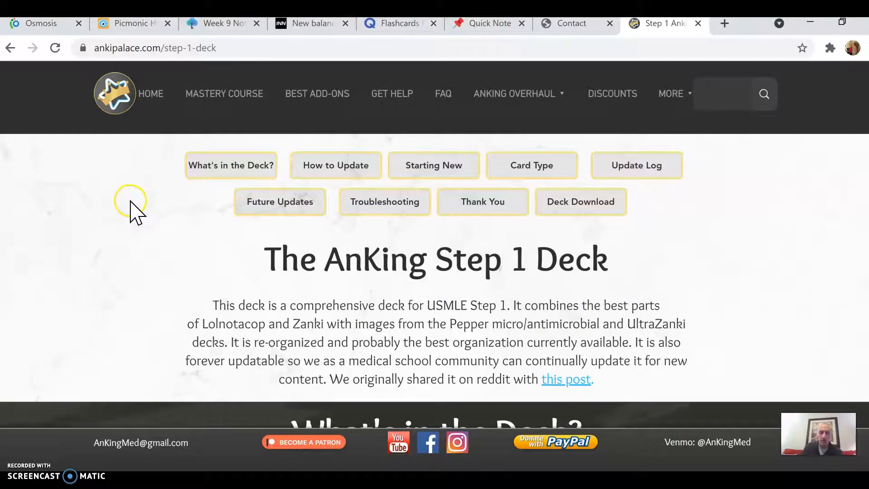
{"action": "scroll", "scroll_direction": "down", "scroll_amount": 3}
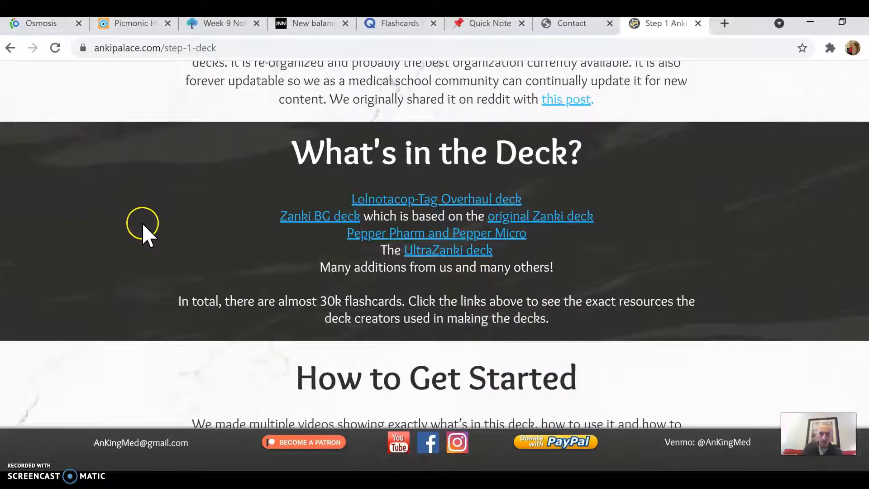
{"action": "mouse_move", "coordinate": [449, 210]}
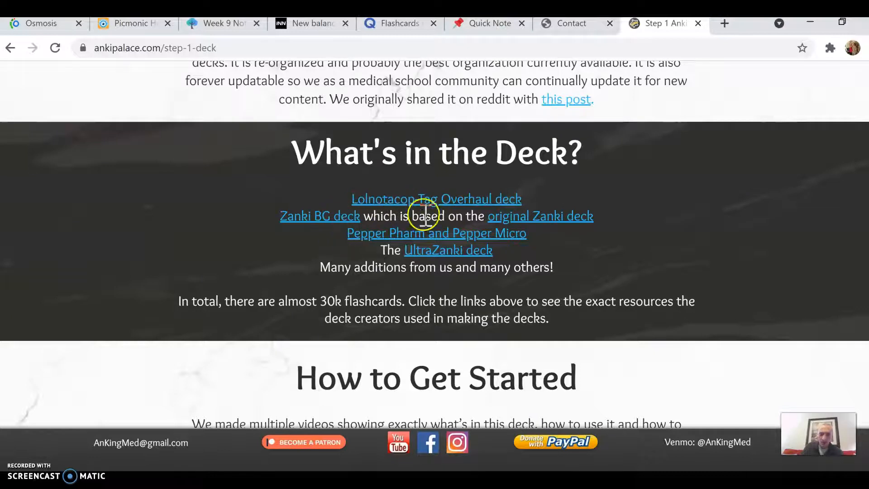
{"action": "mouse_move", "coordinate": [449, 252]}
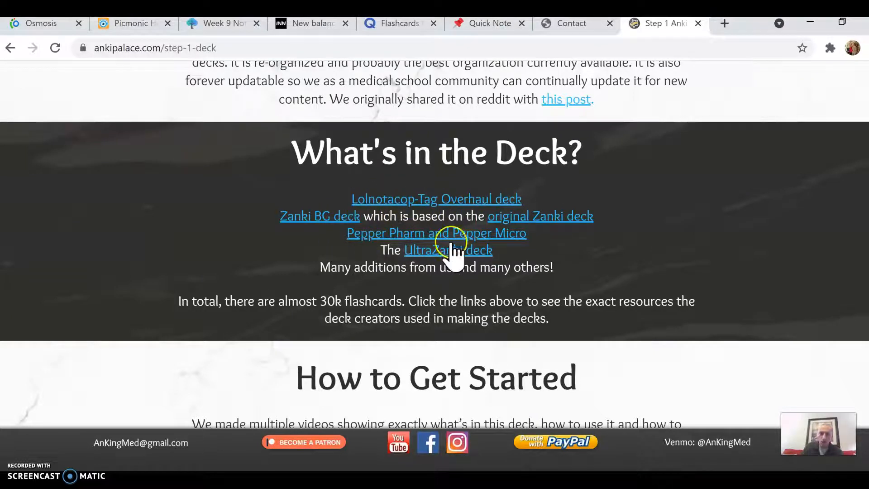
{"action": "mouse_move", "coordinate": [207, 202]}
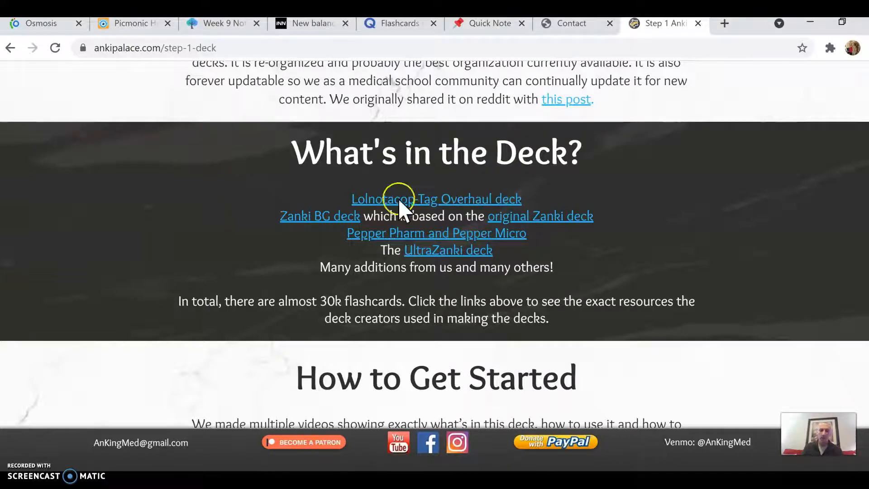
{"action": "scroll", "scroll_direction": "down", "scroll_amount": 3}
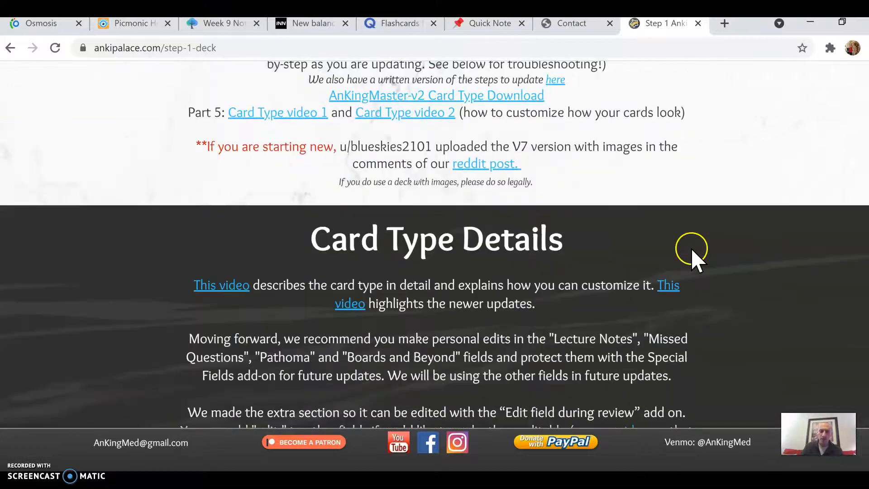
{"action": "scroll", "scroll_direction": "down", "scroll_amount": 3}
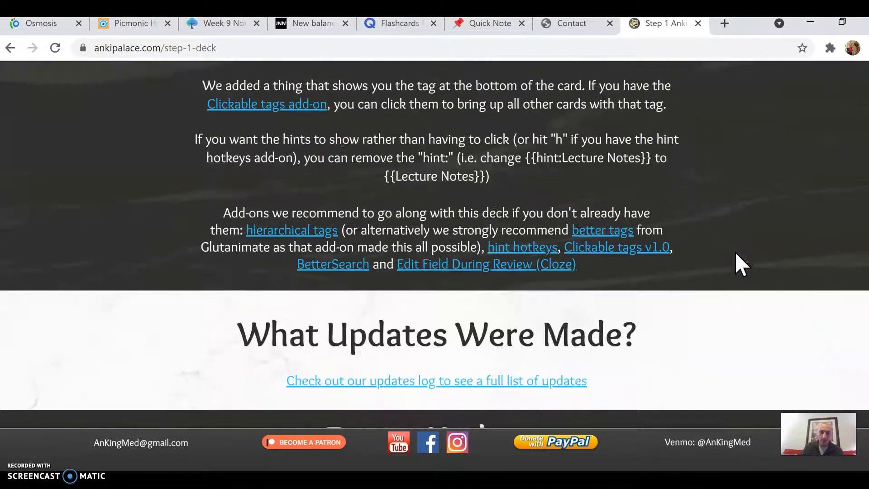
{"action": "scroll", "scroll_direction": "down", "scroll_amount": 3}
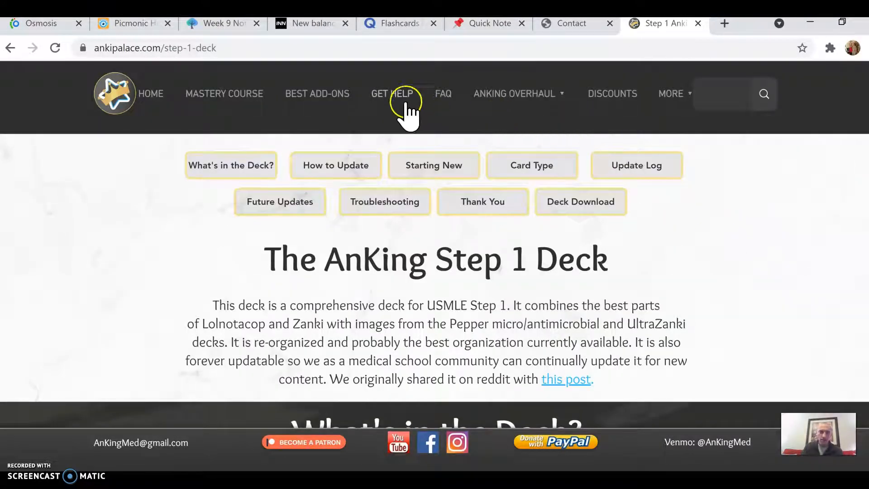
{"action": "mouse_move", "coordinate": [243, 94]}
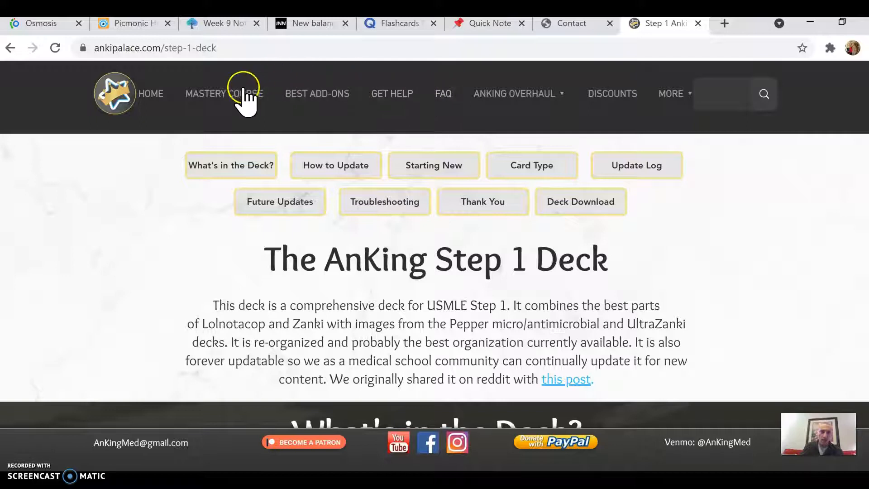
{"action": "mouse_move", "coordinate": [119, 197]}
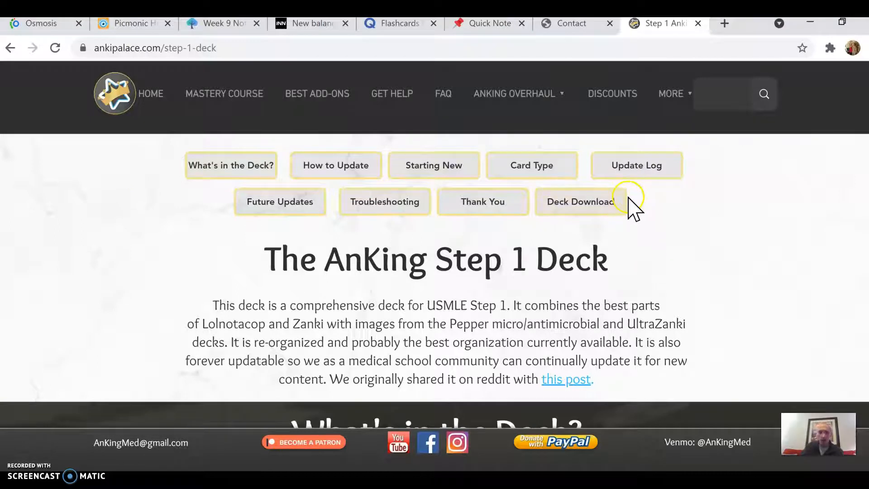
{"action": "mouse_move", "coordinate": [810, 30]}
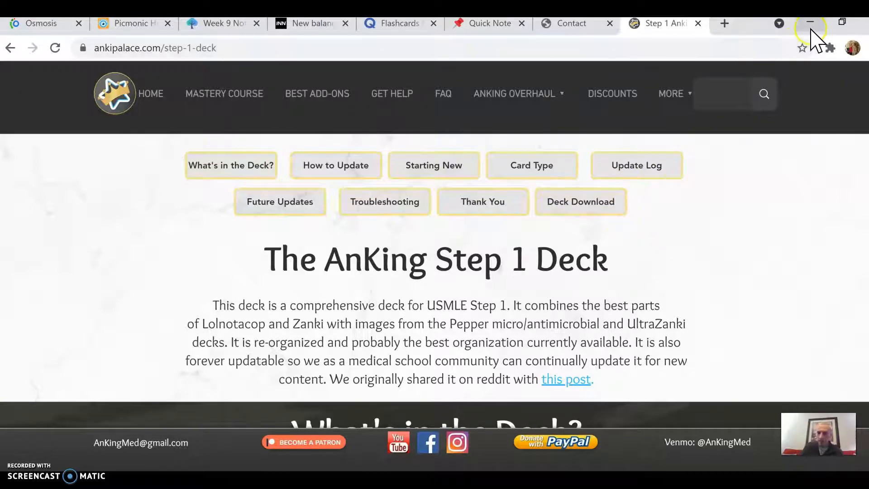
Hide the web browser to bring forward Anki's Decks screen (71 due, 20 new)
{"action": "left_click", "coordinate": [810, 22]}
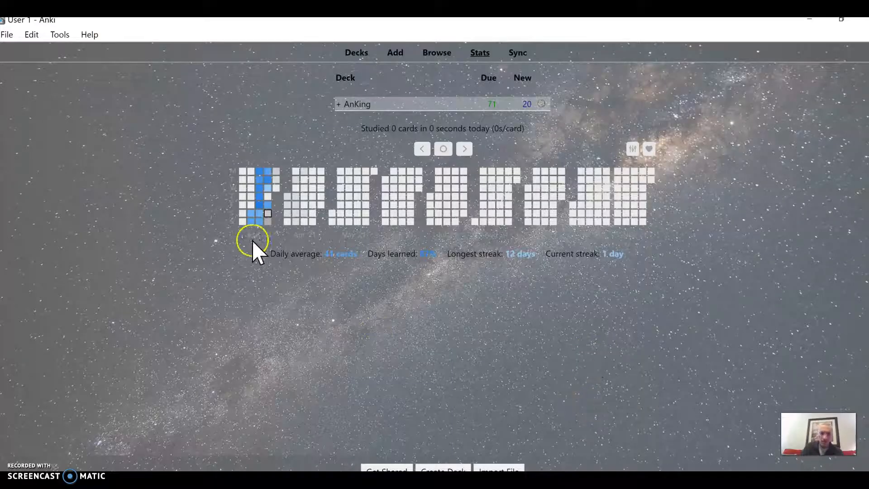
{"action": "mouse_move", "coordinate": [352, 291]}
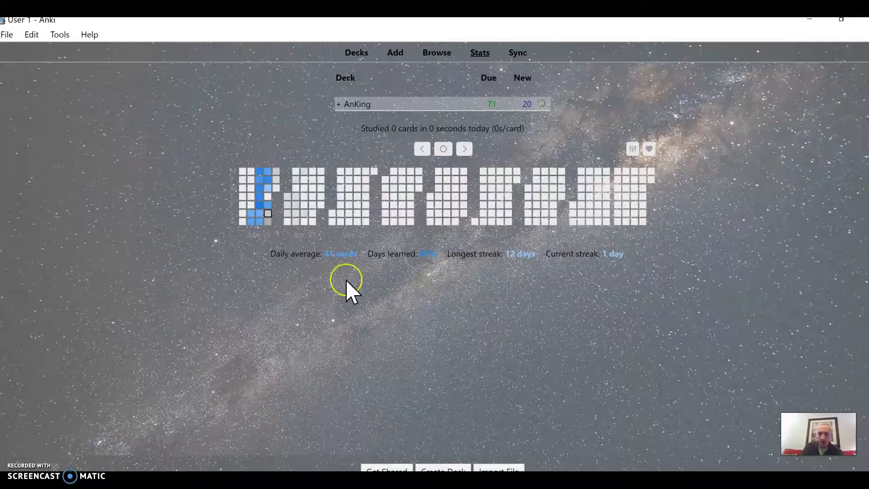
{"action": "mouse_move", "coordinate": [180, 161]}
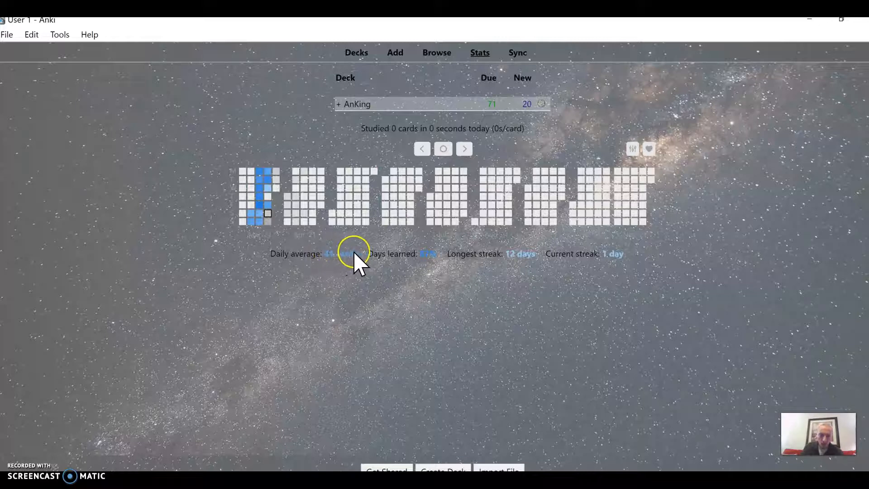
{"action": "mouse_move", "coordinate": [335, 255]}
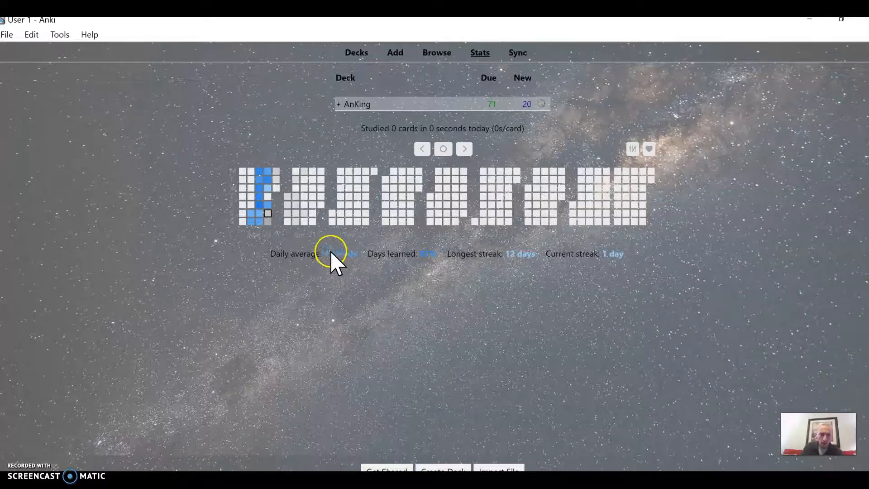
{"action": "mouse_move", "coordinate": [529, 280]}
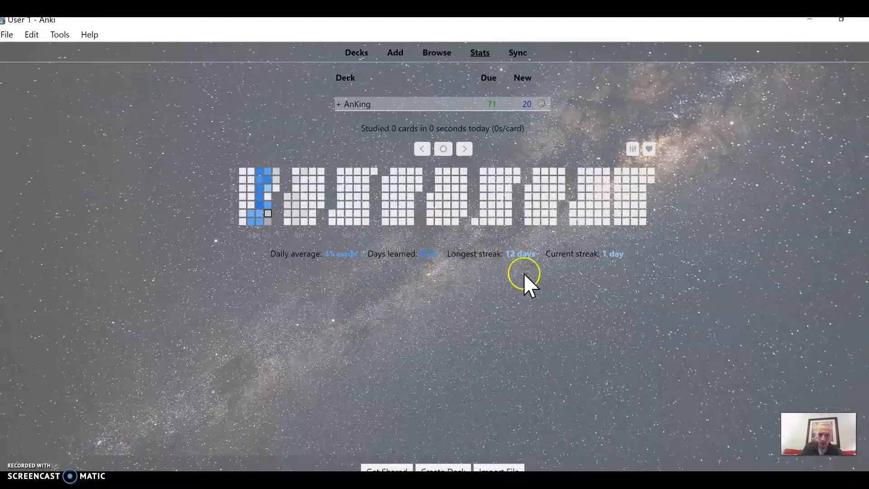
{"action": "mouse_move", "coordinate": [476, 294]}
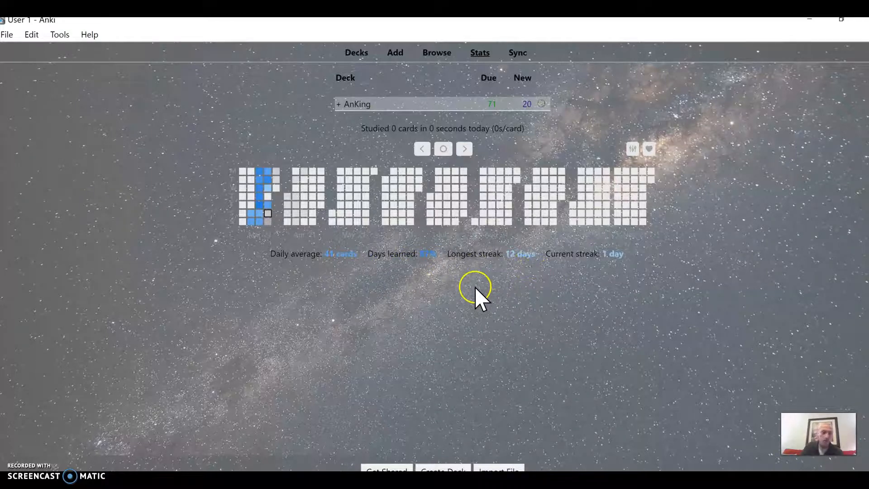
{"action": "mouse_move", "coordinate": [256, 227]}
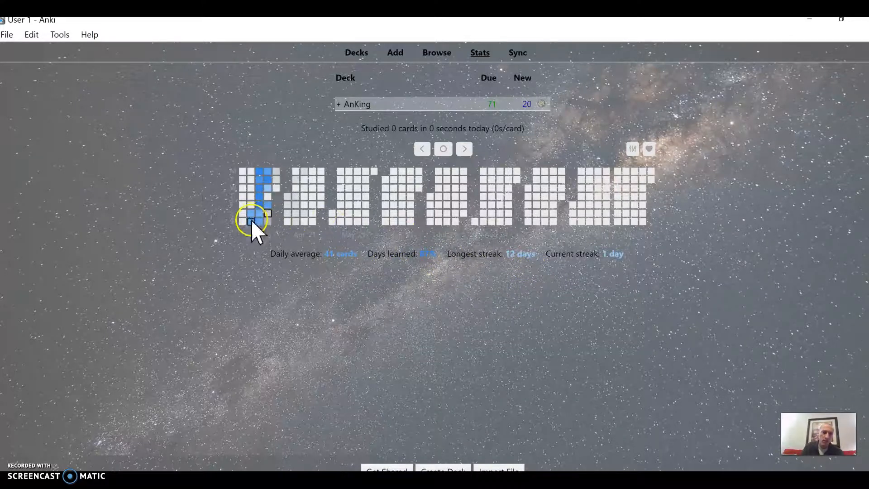
{"action": "mouse_move", "coordinate": [272, 183]}
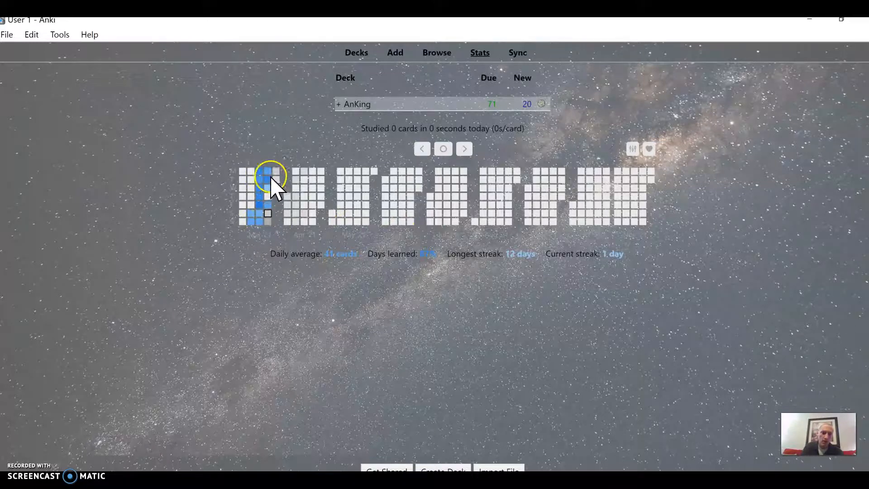
{"action": "mouse_move", "coordinate": [252, 216]}
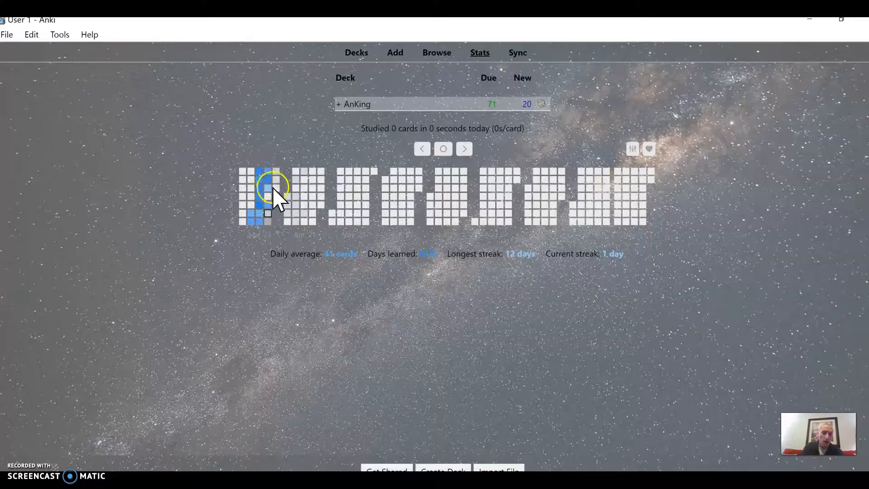
{"action": "mouse_move", "coordinate": [282, 366]}
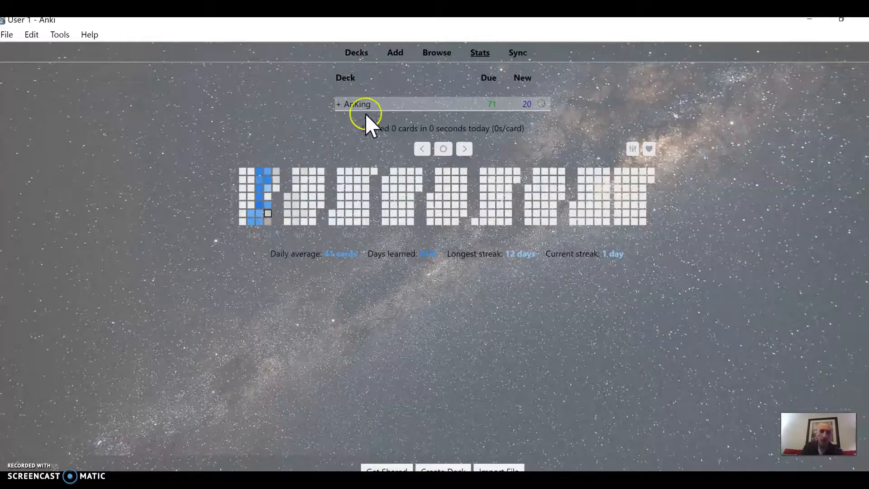
{"action": "mouse_move", "coordinate": [493, 111]}
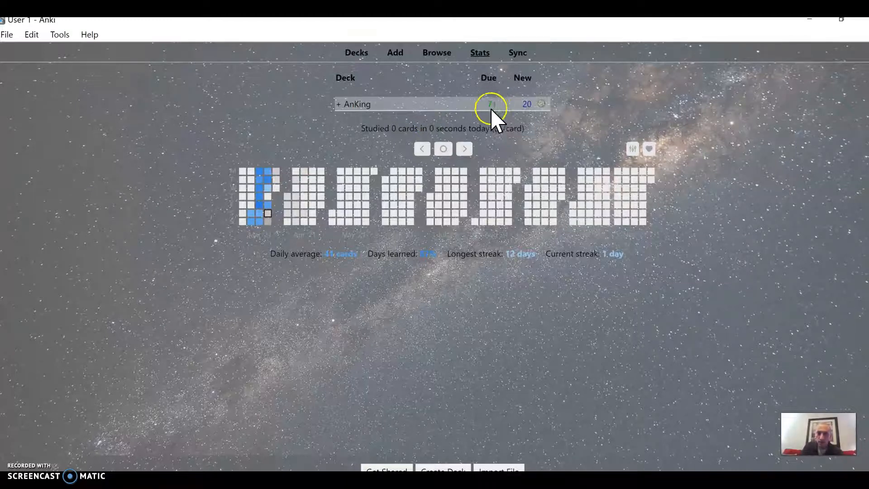
{"action": "mouse_move", "coordinate": [496, 91]}
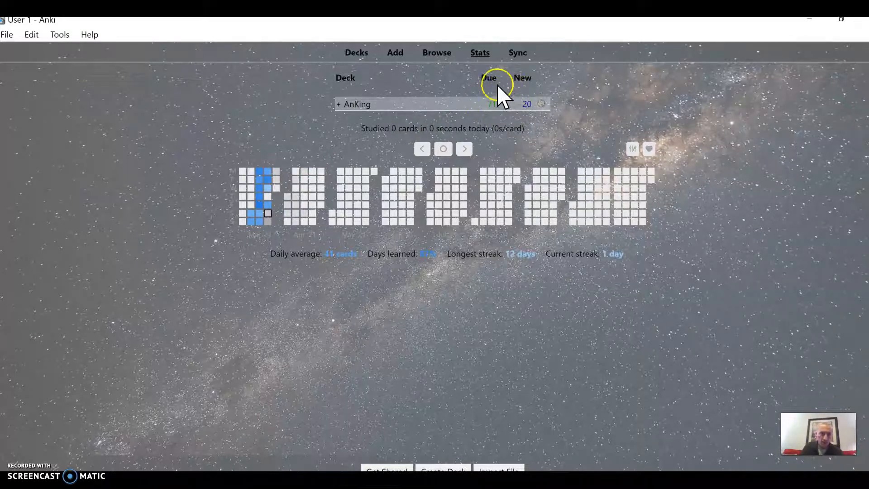
{"action": "mouse_move", "coordinate": [488, 108]}
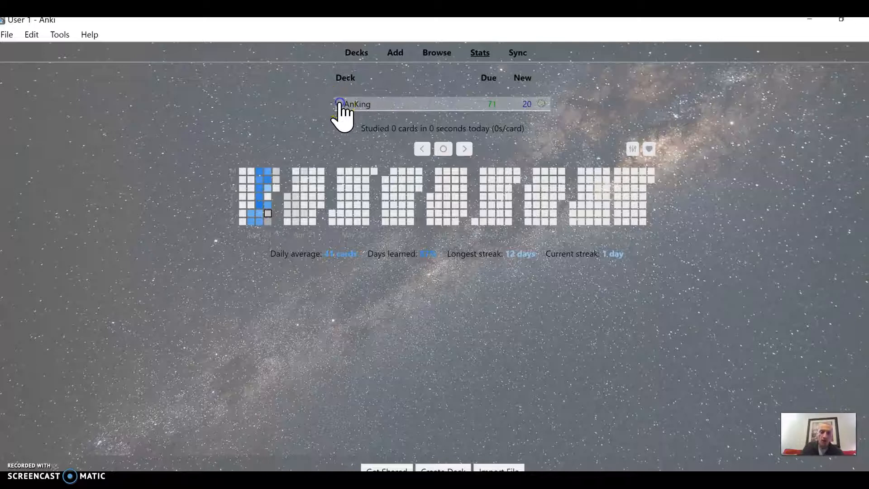
{"action": "left_click", "coordinate": [340, 104]}
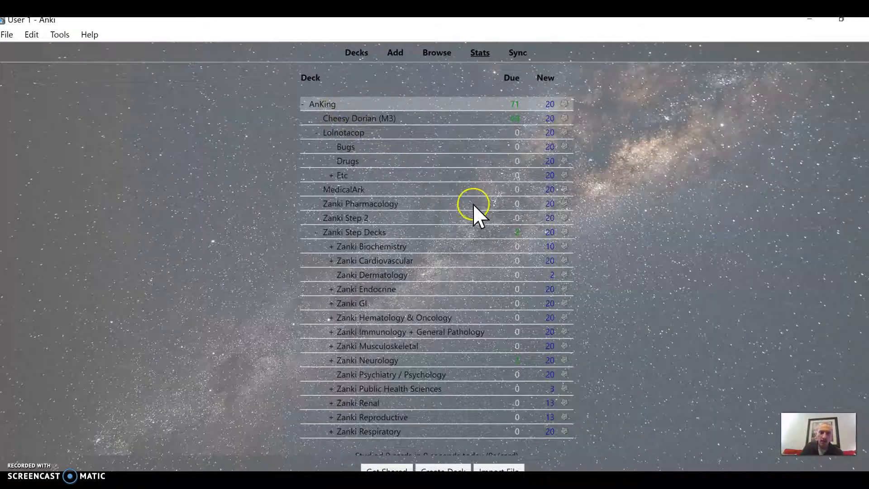
{"action": "scroll", "scroll_direction": "down", "scroll_amount": 3}
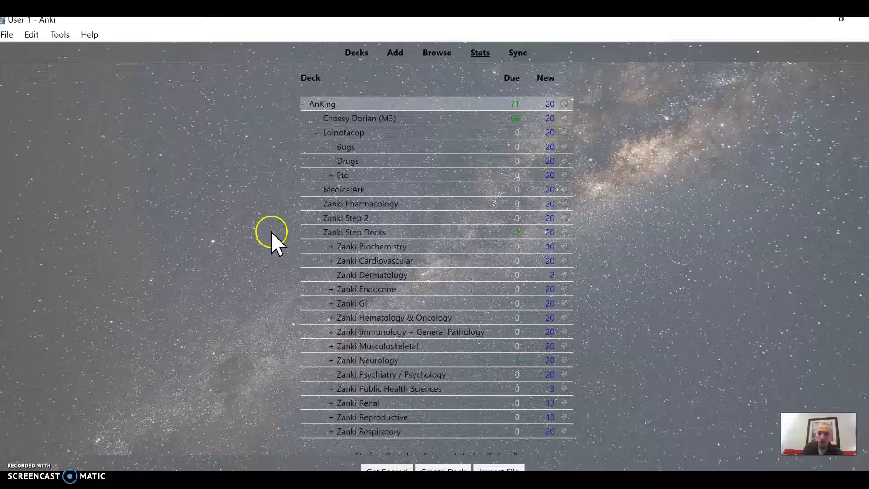
{"action": "mouse_move", "coordinate": [729, 200]}
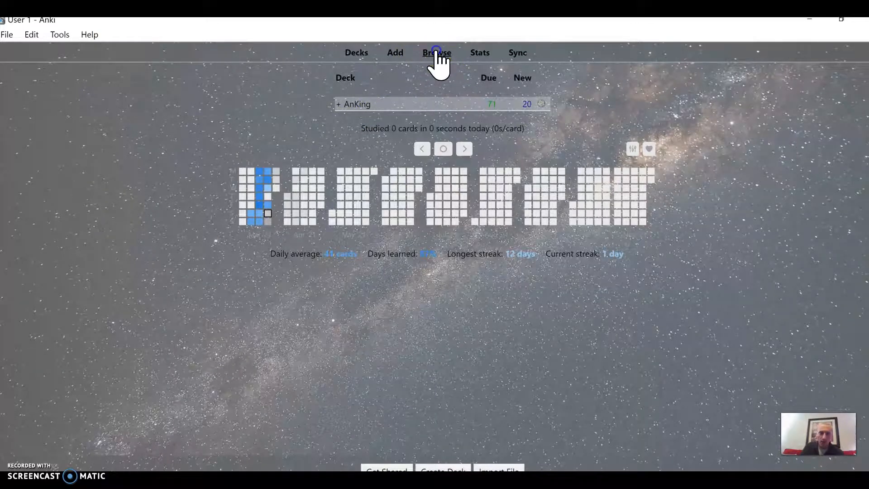
Open the card browser and show all cards tagged #AMBOSS with its subject subtags
{"action": "left_click", "coordinate": [436, 52]}
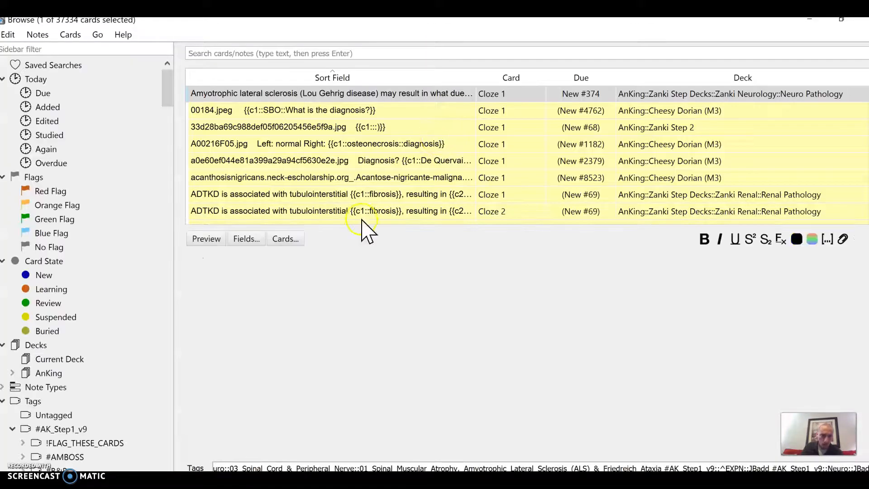
{"action": "left_click", "coordinate": [330, 94]}
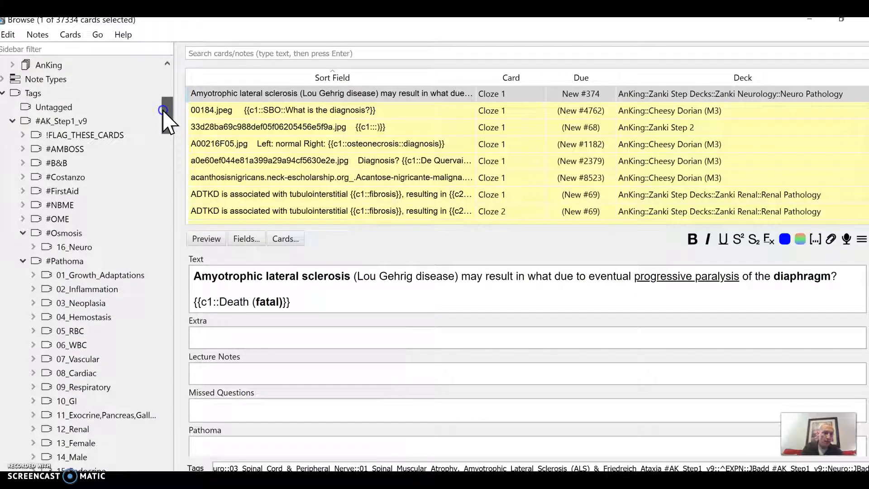
{"action": "left_click", "coordinate": [23, 149]}
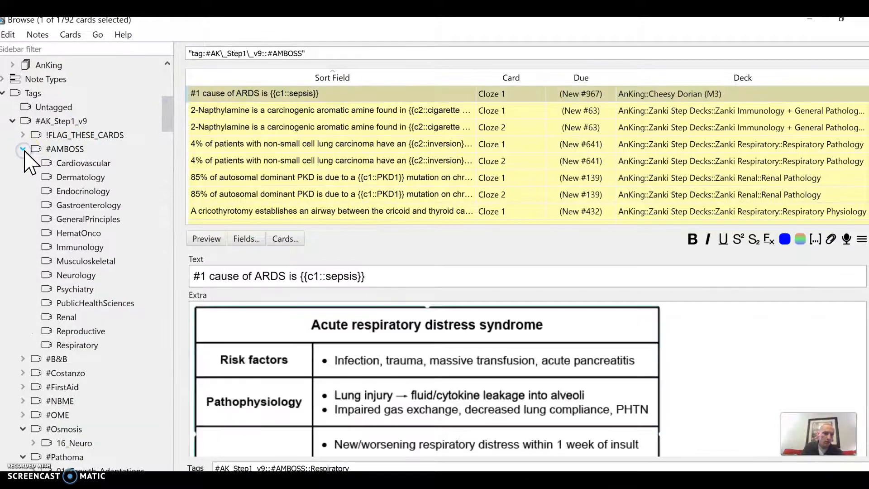
{"action": "left_click", "coordinate": [83, 162]}
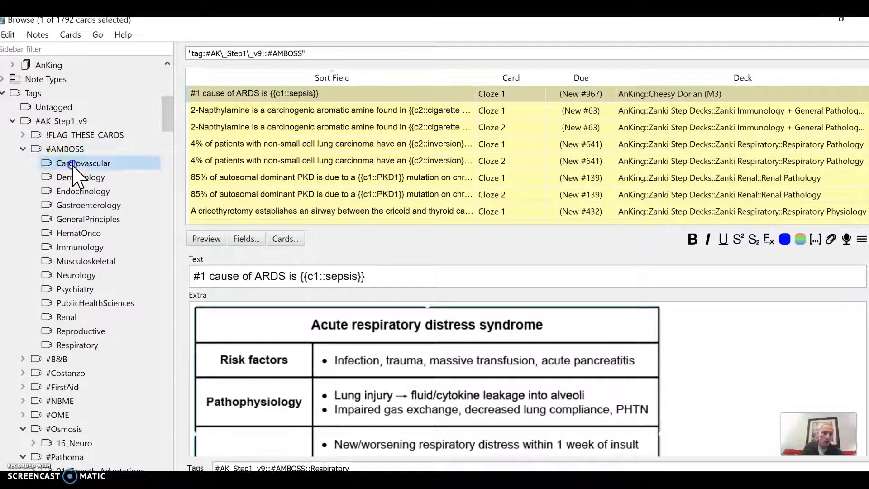
Step through the AMBOSS Cardiovascular, Endocrinology and HematOnco subtags, ending on Dermatology
{"action": "left_click", "coordinate": [83, 162]}
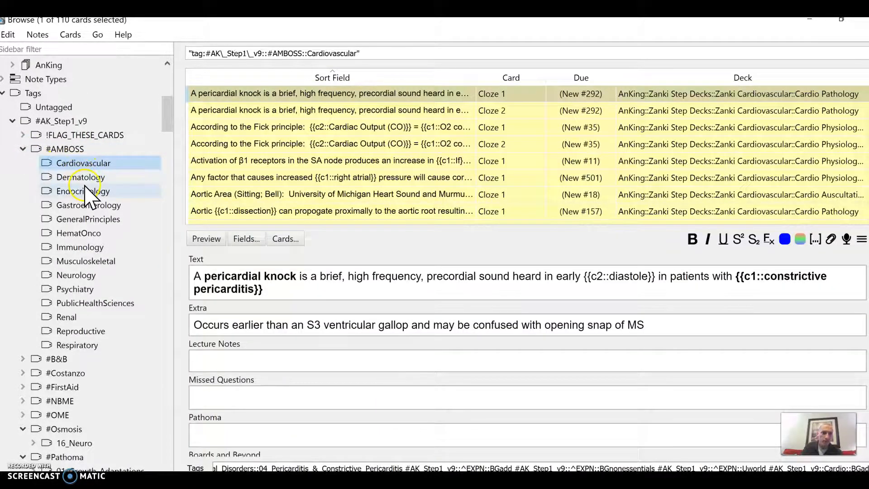
{"action": "left_click", "coordinate": [84, 190]}
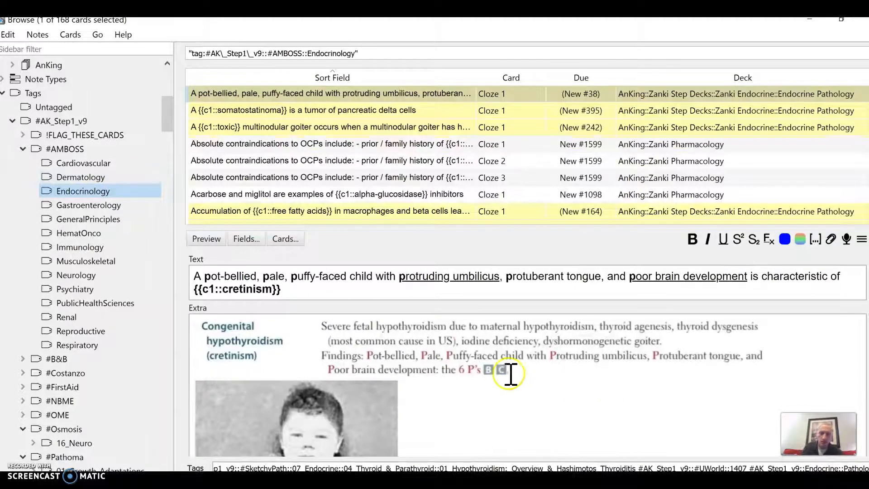
{"action": "mouse_move", "coordinate": [599, 390]}
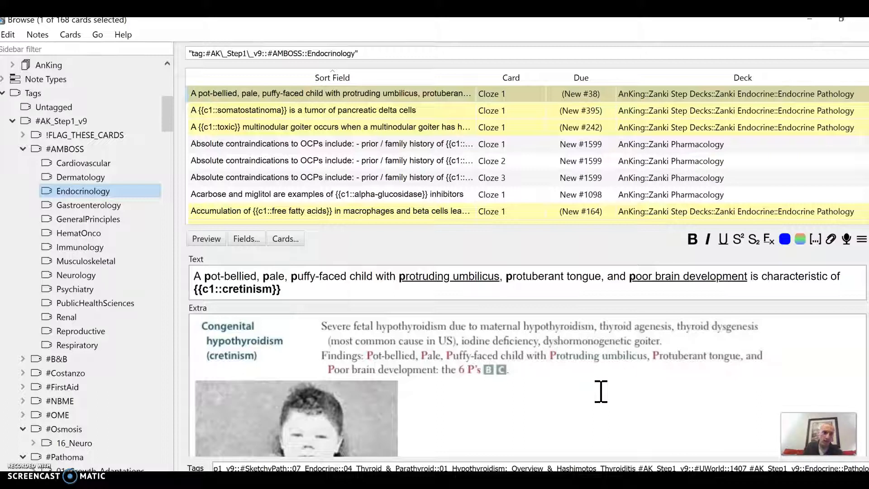
{"action": "mouse_move", "coordinate": [158, 280]}
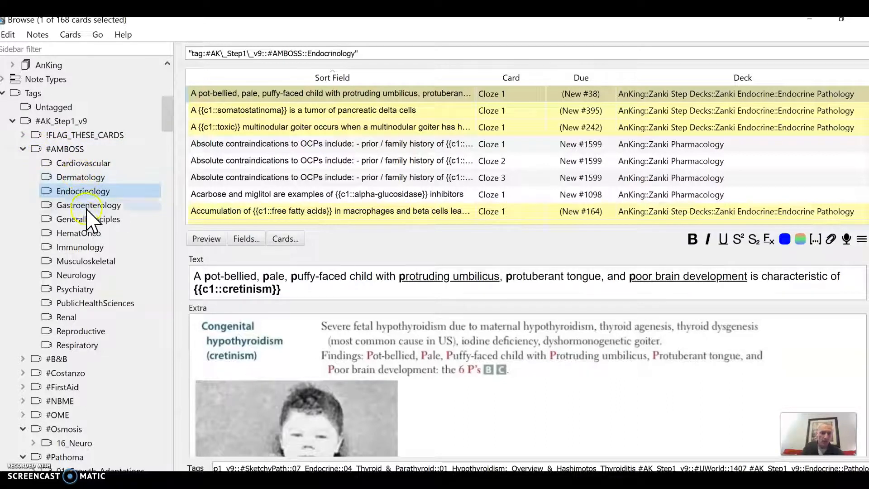
{"action": "left_click", "coordinate": [79, 232]}
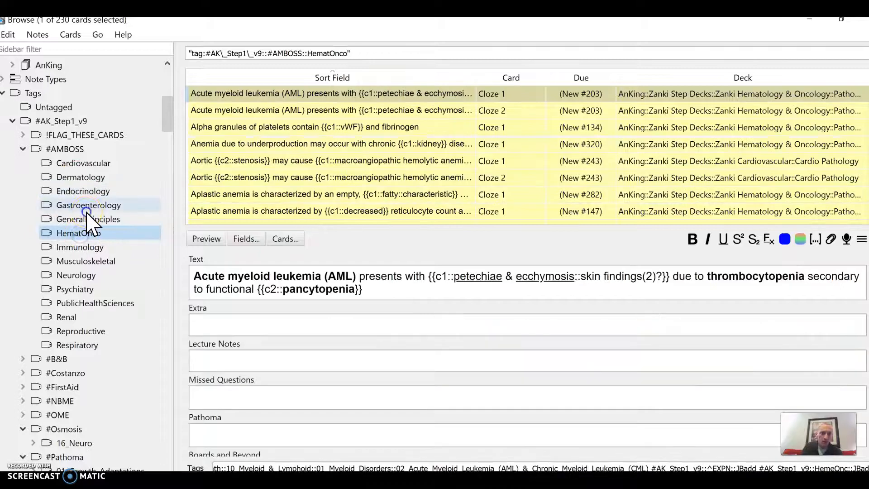
{"action": "left_click", "coordinate": [83, 190]}
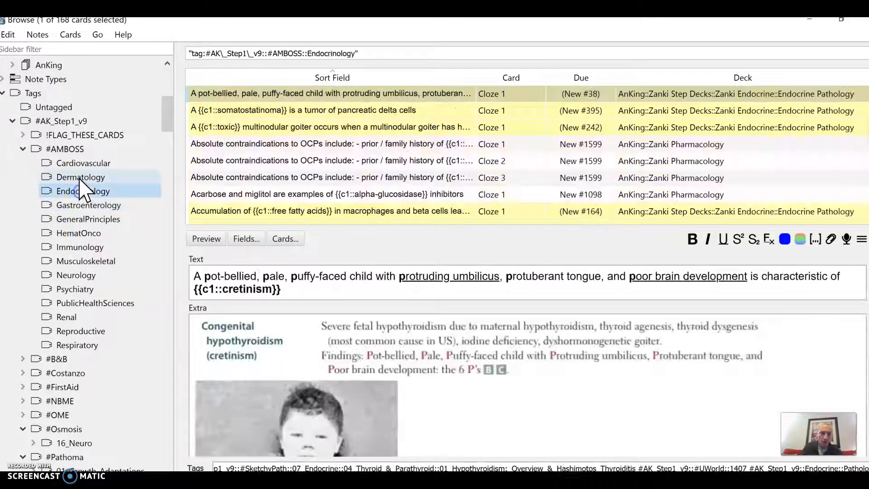
{"action": "left_click", "coordinate": [81, 177]}
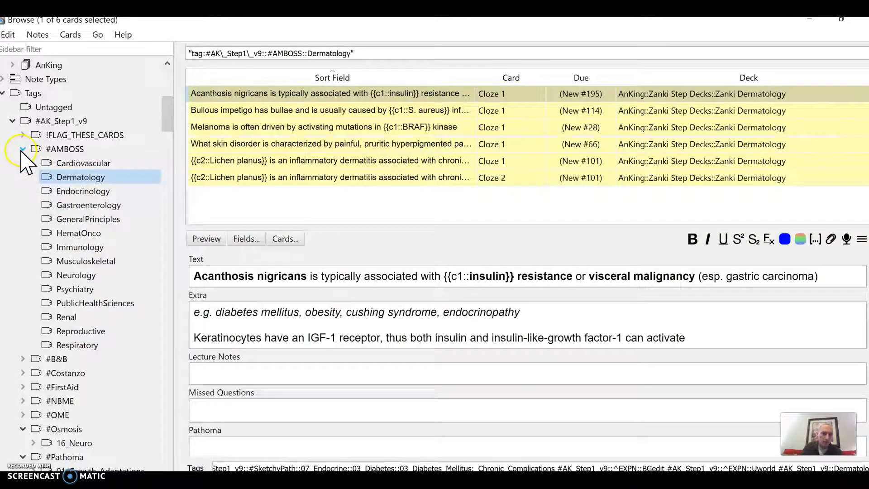
Browse the #B&B chapters 08_Endocrinology and 06_Cell_Bio, then list all 1,999 #NBME cards
{"action": "left_click", "coordinate": [23, 149]}
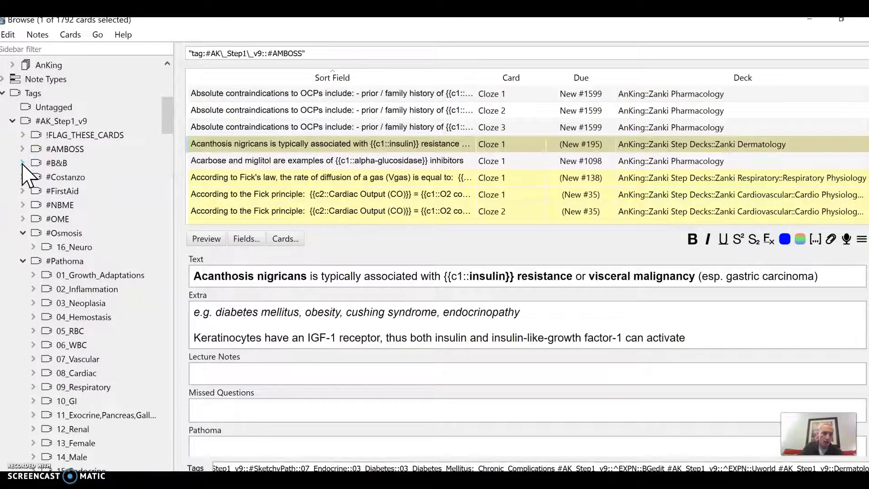
{"action": "left_click", "coordinate": [56, 163]}
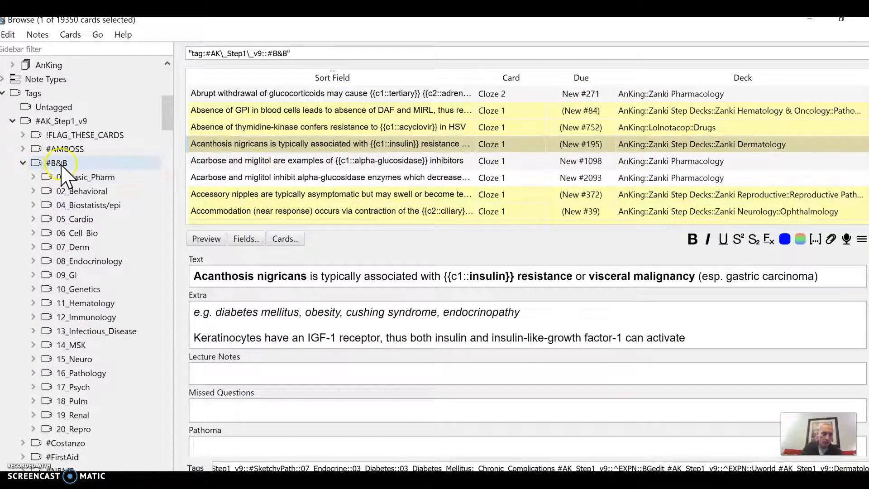
{"action": "left_click", "coordinate": [89, 261]}
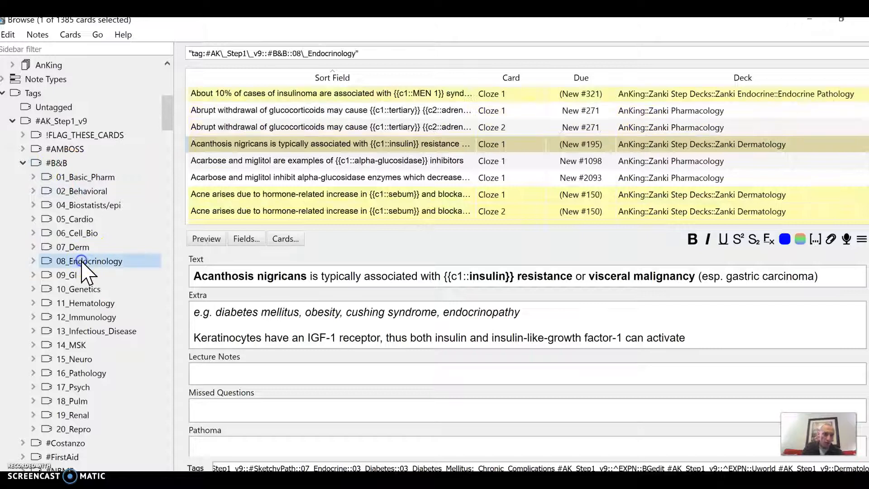
{"action": "left_click", "coordinate": [76, 218]}
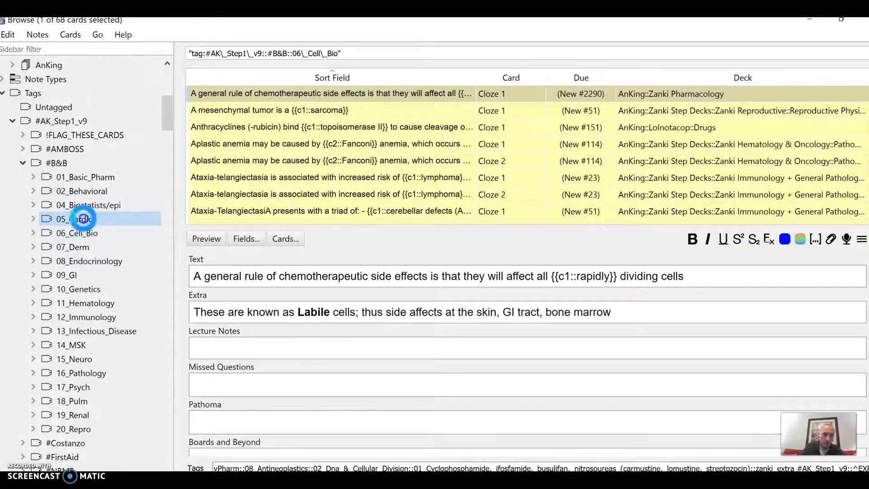
{"action": "left_click", "coordinate": [87, 205]}
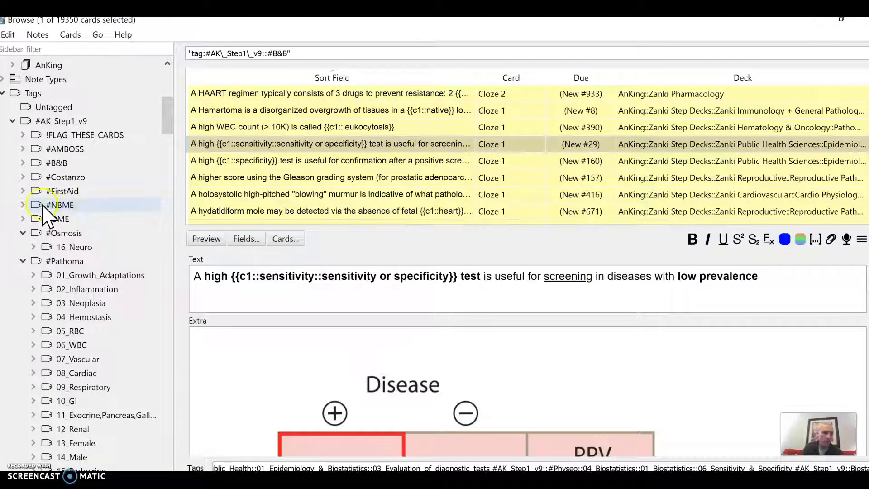
{"action": "left_click", "coordinate": [59, 205]}
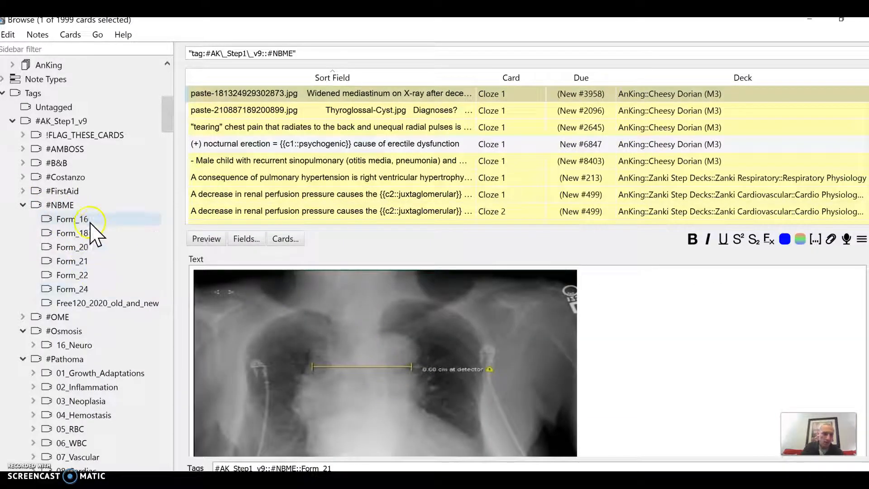
{"action": "left_click", "coordinate": [71, 233]}
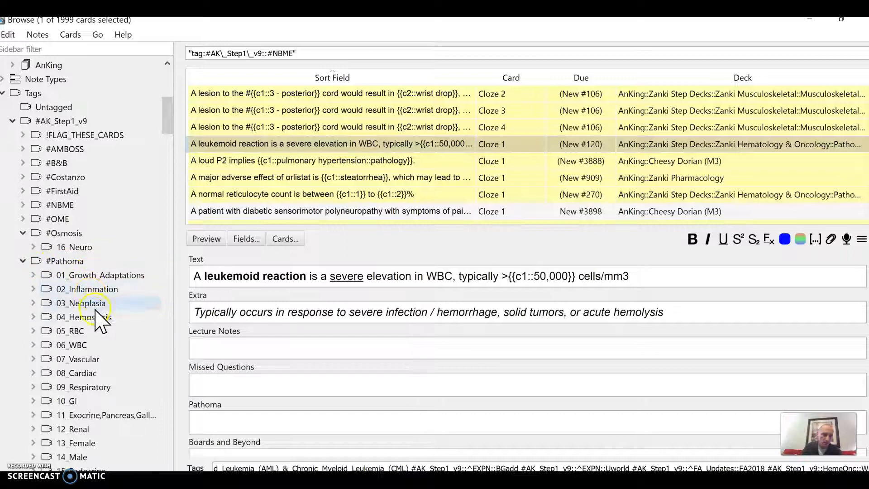
Browse the Pathoma 07_Vascular, 03_Neoplasia, 06_WBC and 08_Cardiac tags, then list all #Pathoma cards
{"action": "left_click", "coordinate": [65, 261]}
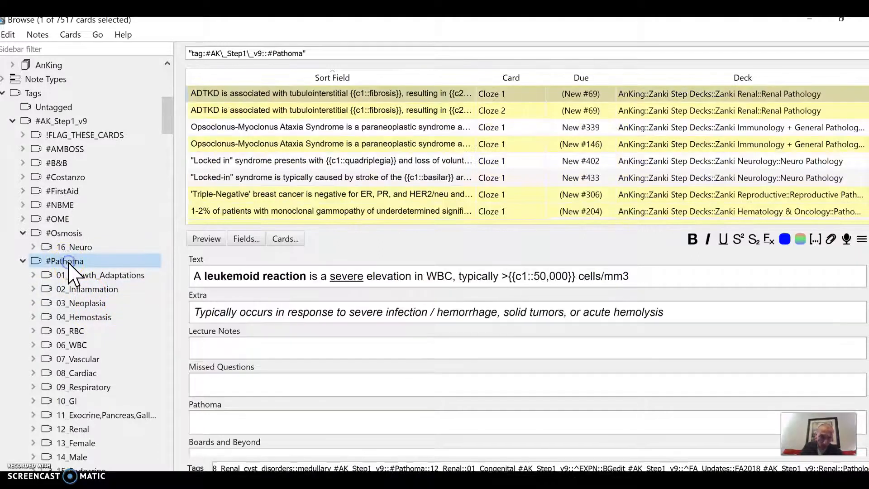
{"action": "left_click", "coordinate": [78, 358]}
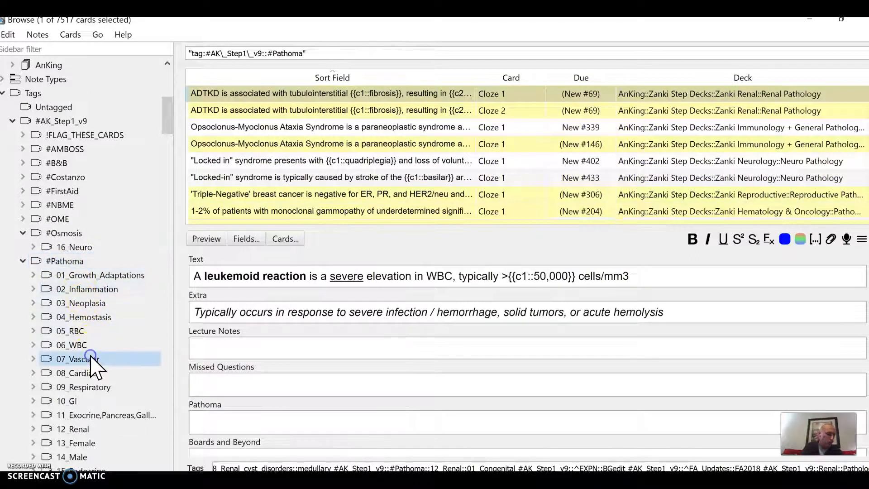
{"action": "left_click", "coordinate": [77, 358]}
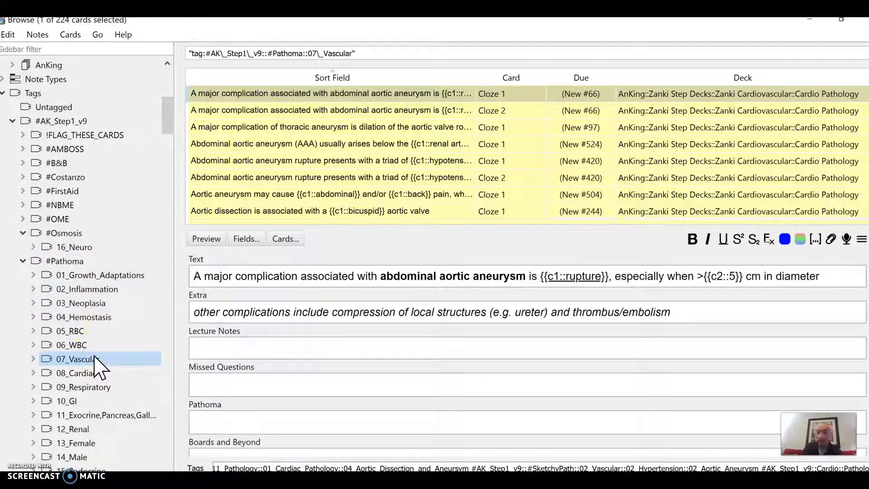
{"action": "left_click", "coordinate": [81, 303]}
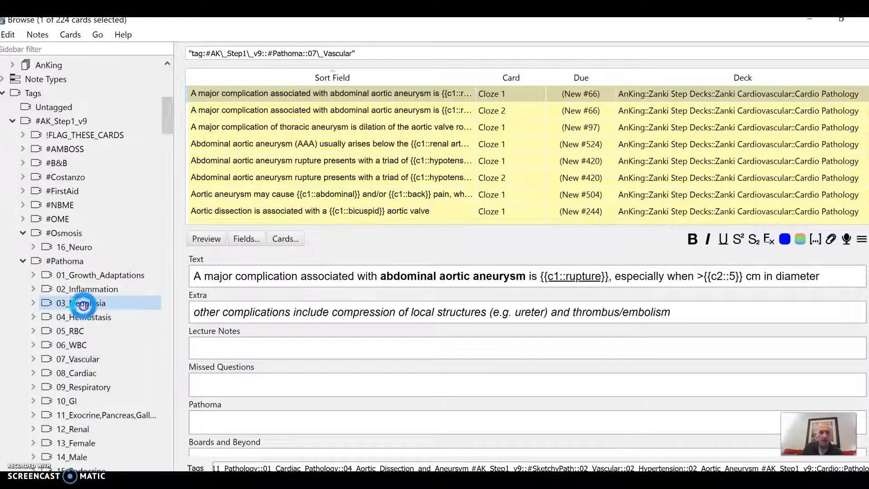
{"action": "left_click", "coordinate": [81, 303]}
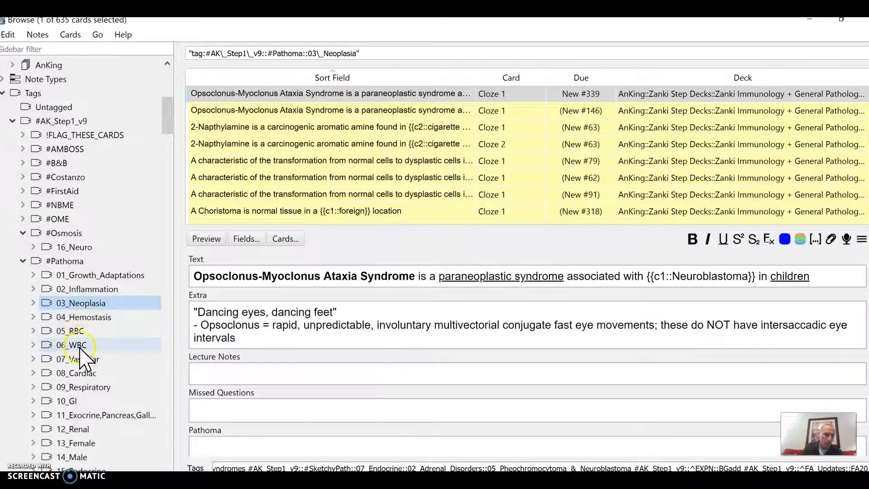
{"action": "left_click", "coordinate": [71, 344]}
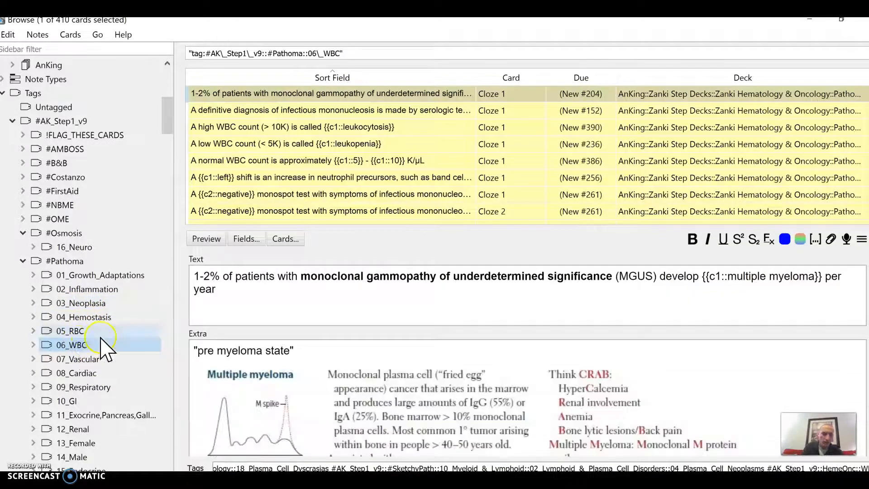
{"action": "mouse_move", "coordinate": [89, 365]}
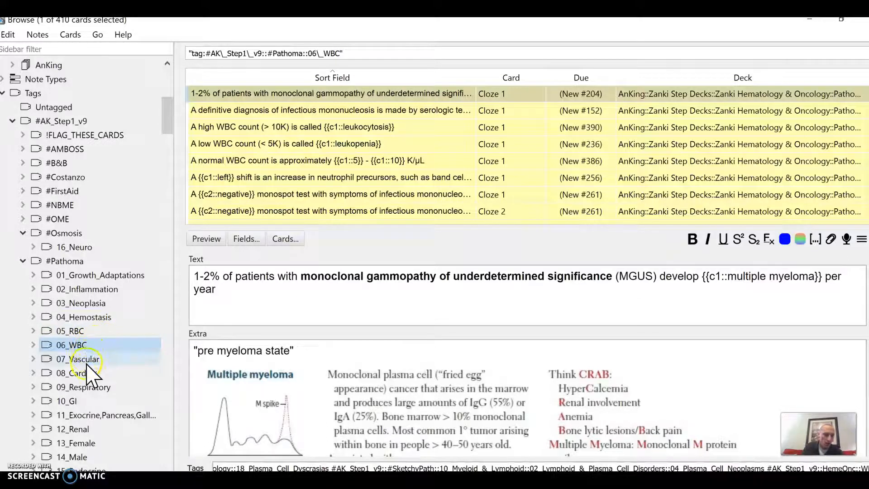
{"action": "left_click", "coordinate": [76, 372]}
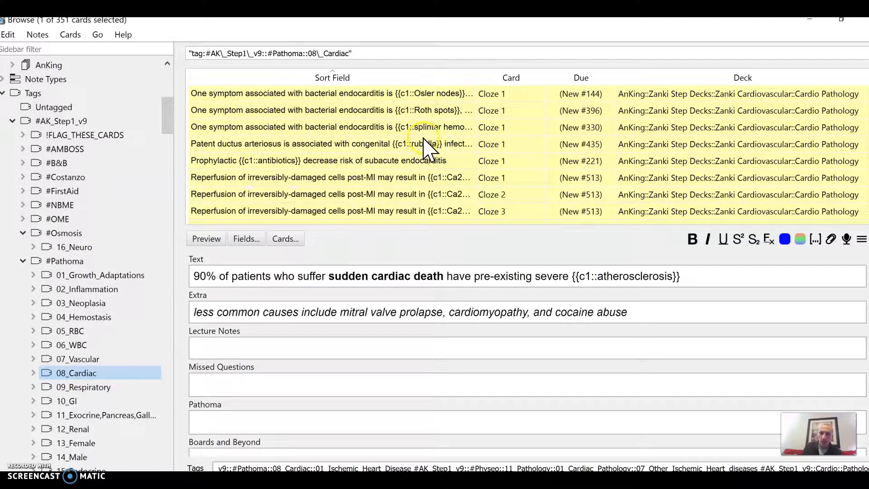
{"action": "scroll", "scroll_direction": "down", "scroll_amount": 3}
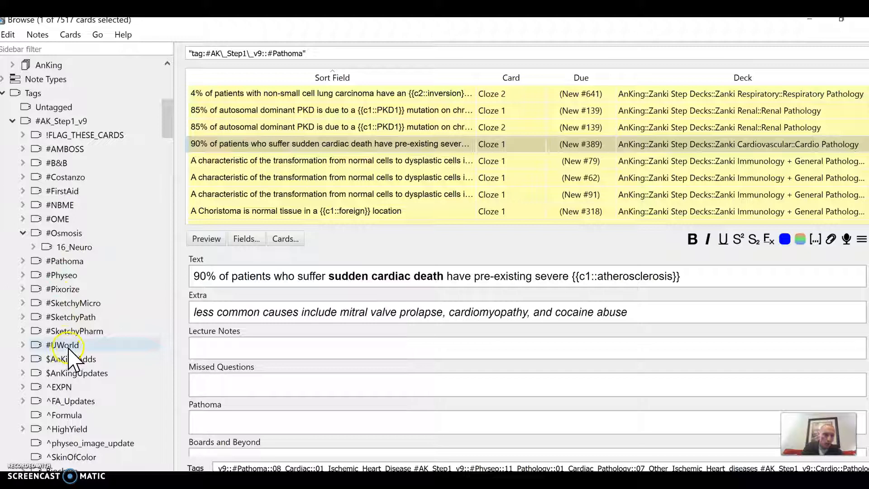
{"action": "scroll", "scroll_direction": "down", "scroll_amount": 3}
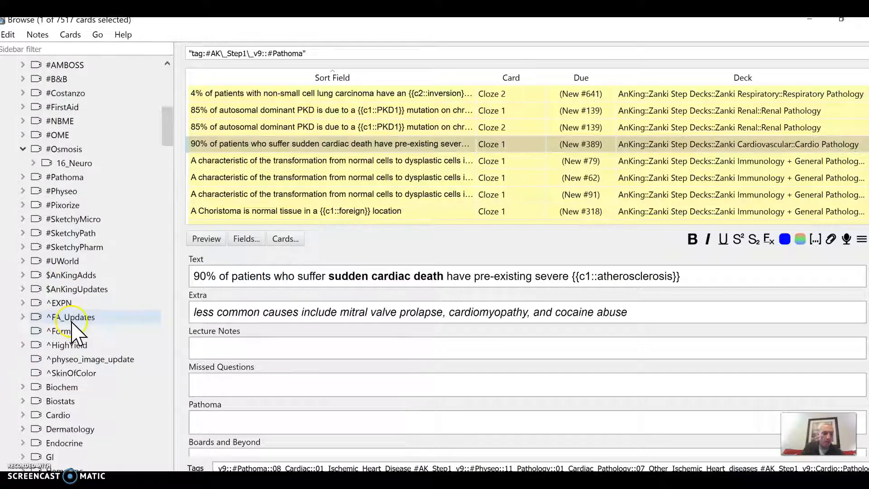
{"action": "scroll", "scroll_direction": "down", "scroll_amount": 3}
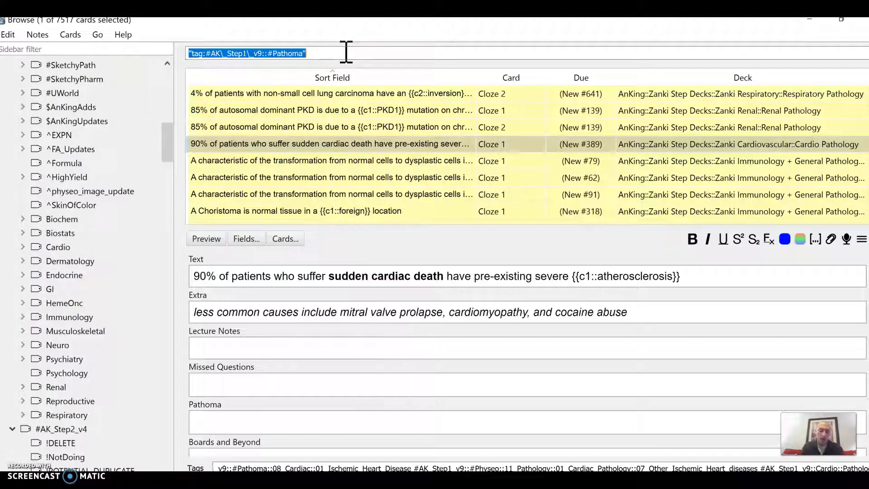
Search the collection for "stroke" and browse the 310 matching cards
{"action": "type", "text": "st"}
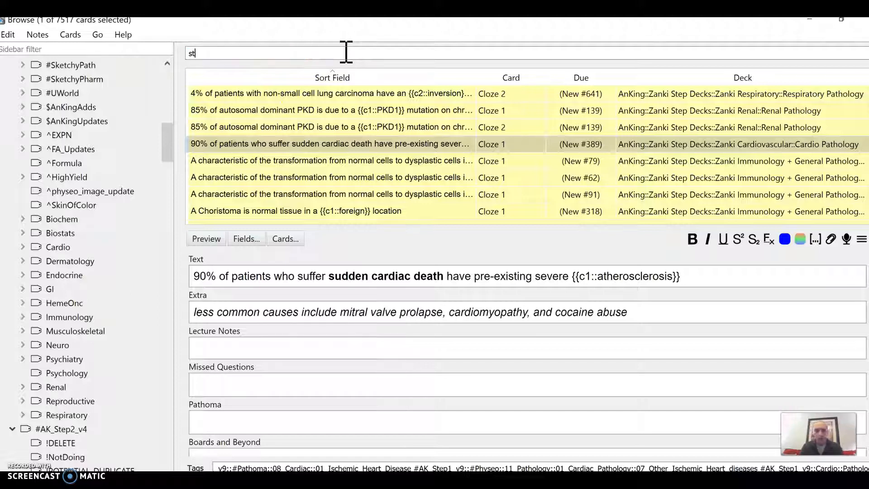
{"action": "type", "text": "\"stroke\""}
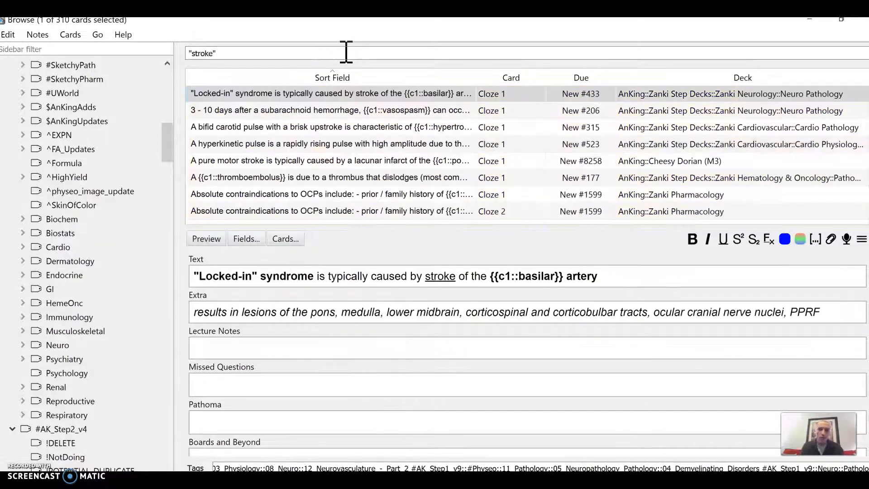
{"action": "mouse_move", "coordinate": [840, 116]}
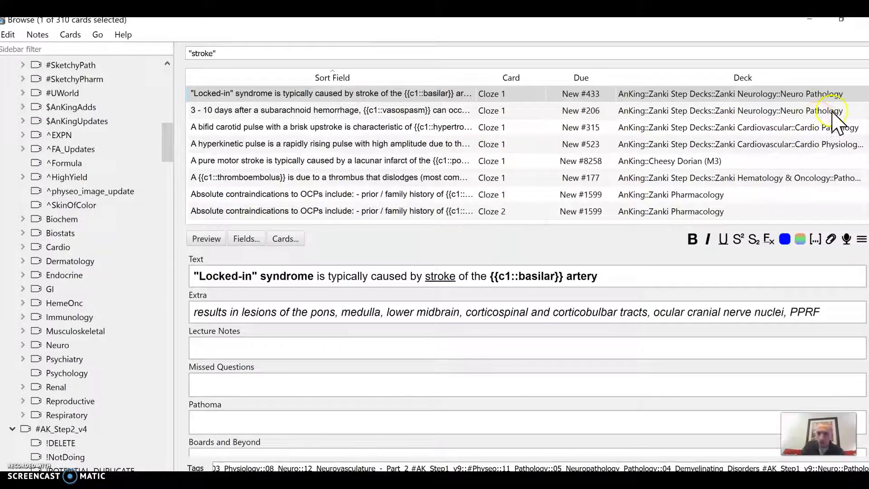
{"action": "left_click", "coordinate": [332, 78]}
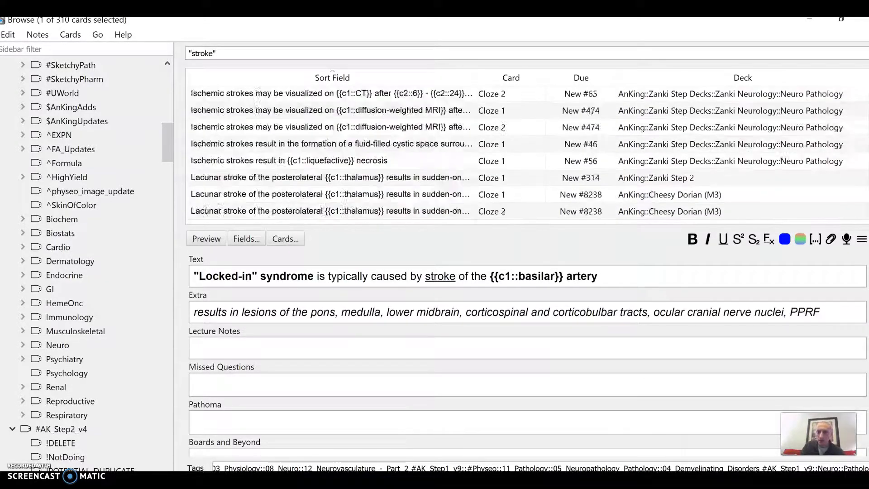
{"action": "left_click", "coordinate": [331, 77]}
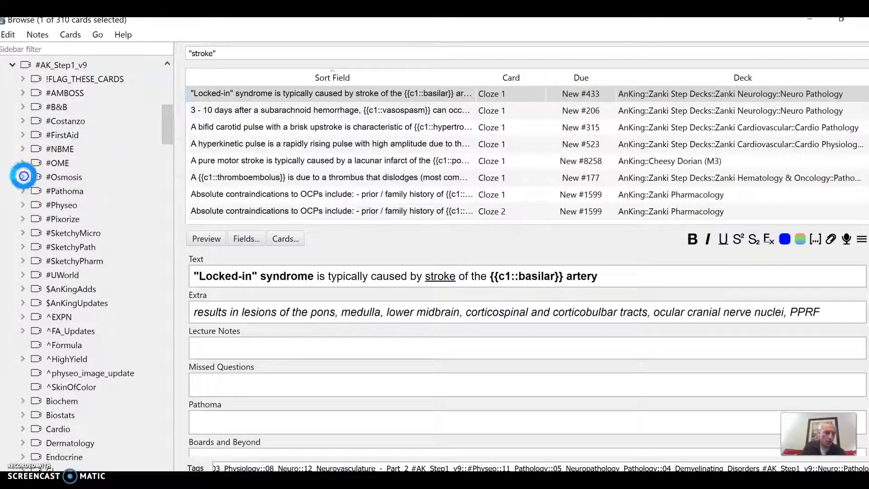
Browse the #Osmosis and #Pathoma tags and the Biochem subtags amino_acids and BGadds
{"action": "left_click", "coordinate": [64, 177]}
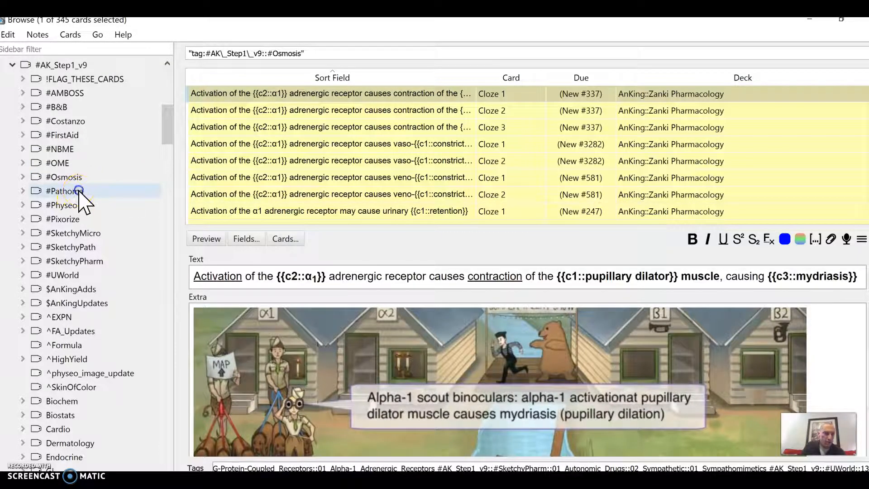
{"action": "left_click", "coordinate": [64, 191]}
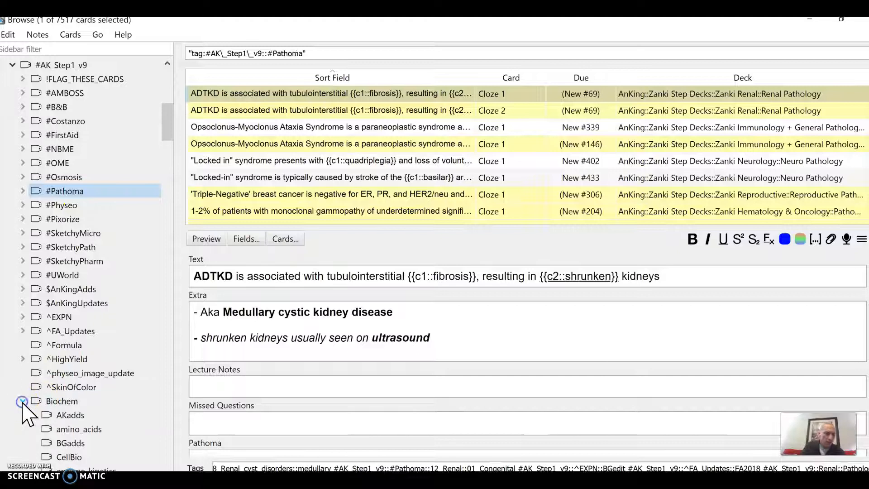
{"action": "left_click", "coordinate": [61, 400]}
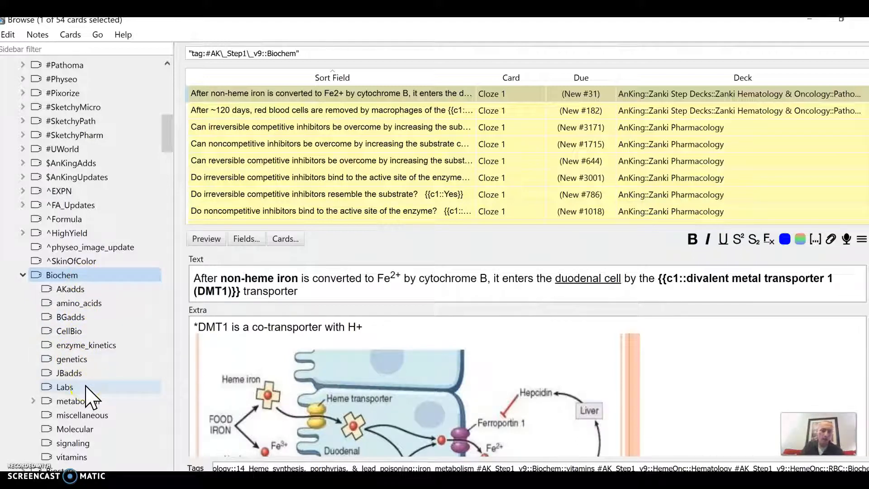
{"action": "left_click", "coordinate": [79, 303]}
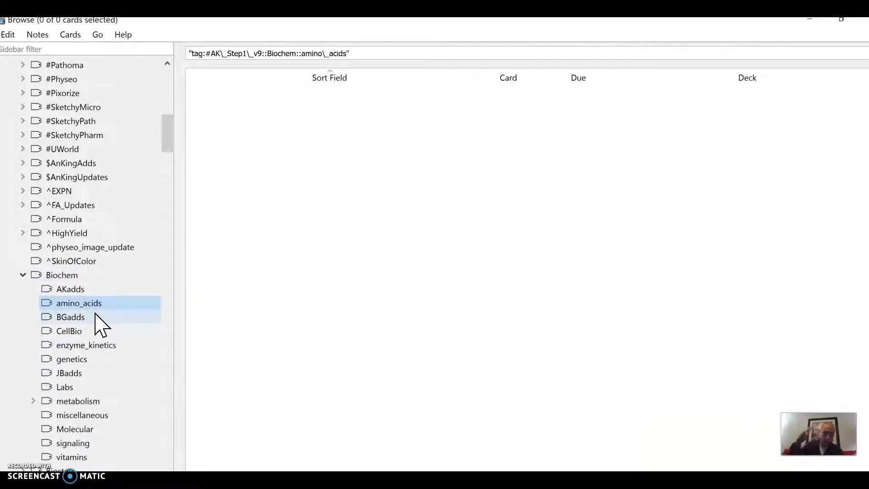
{"action": "left_click", "coordinate": [71, 316]}
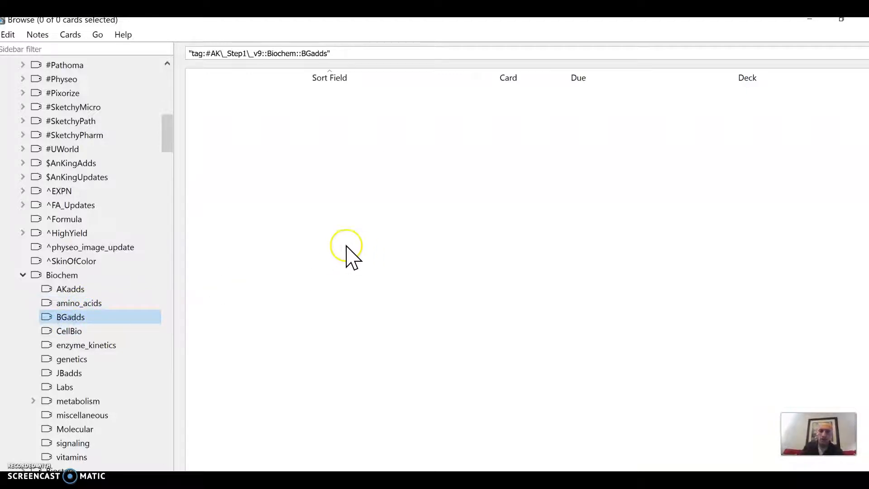
{"action": "left_click", "coordinate": [62, 275]}
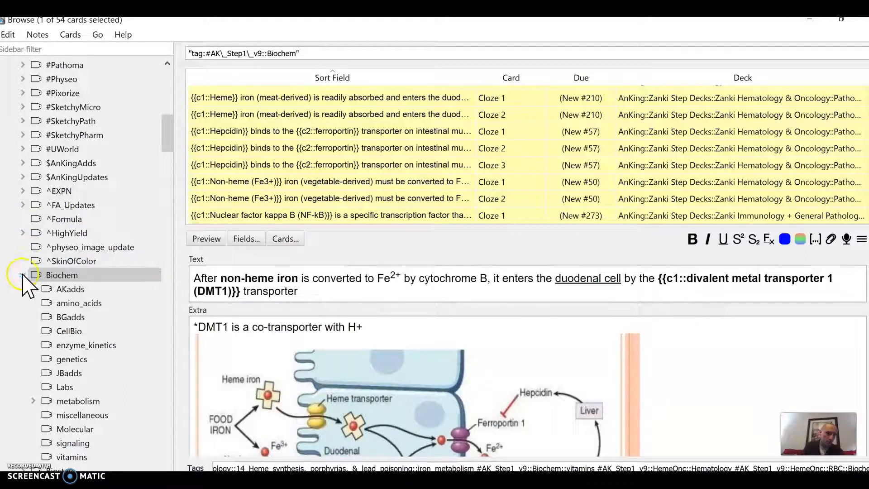
{"action": "left_click", "coordinate": [22, 275]}
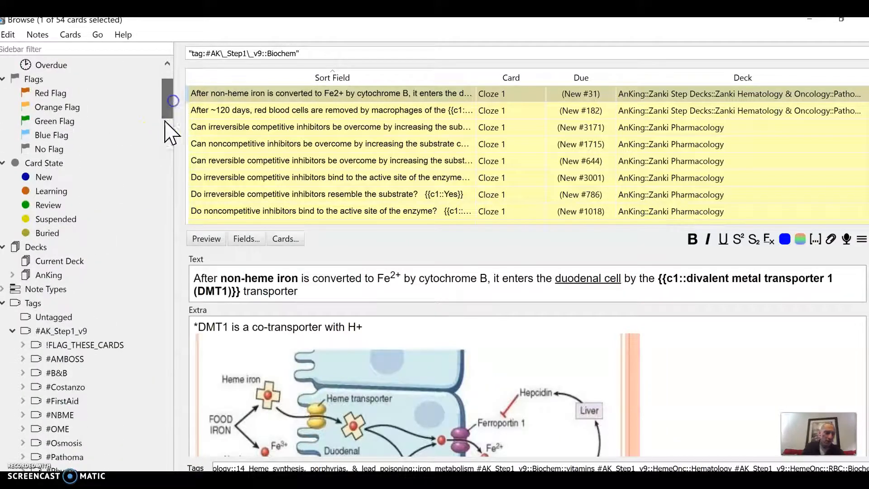
List all 28,499 cards tagged #AK_Step1_v9 and scroll through them
{"action": "left_click", "coordinate": [61, 330]}
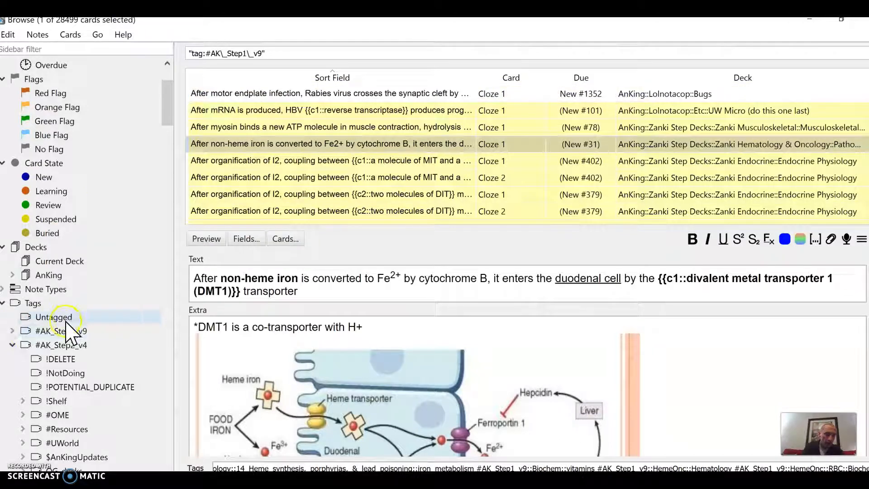
{"action": "left_click", "coordinate": [12, 331]}
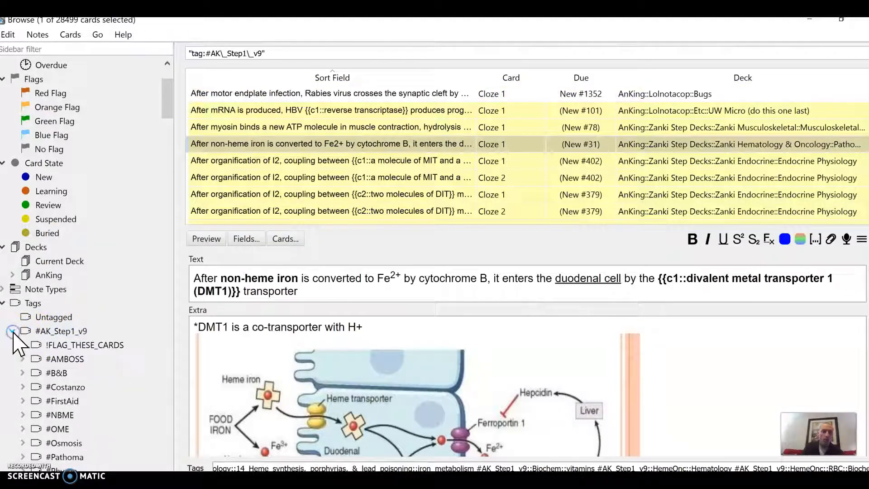
{"action": "left_click", "coordinate": [13, 330]}
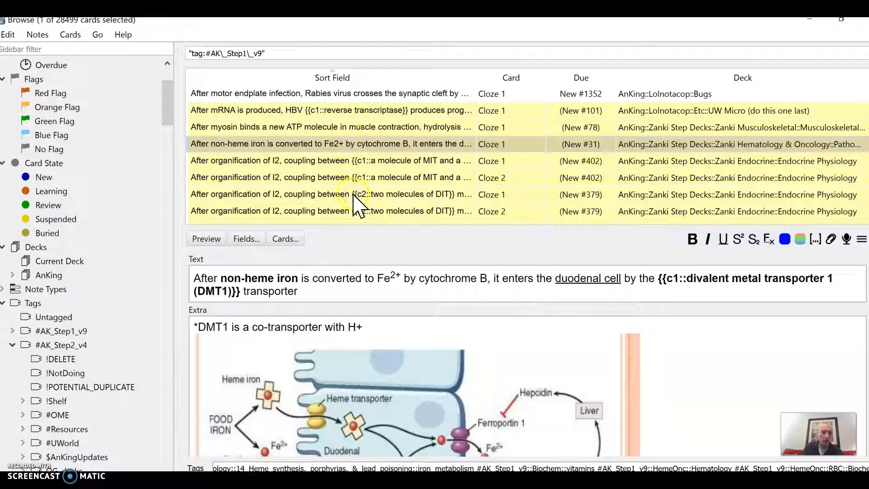
{"action": "mouse_move", "coordinate": [399, 191]}
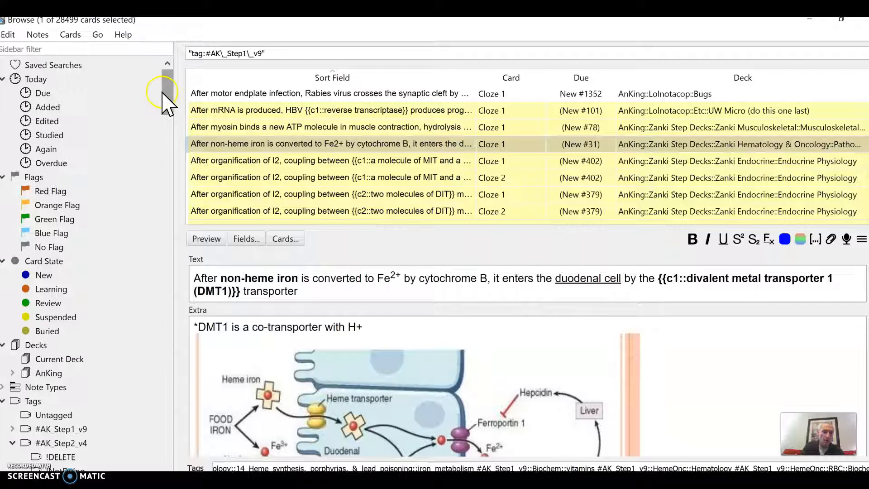
{"action": "scroll", "scroll_direction": "down", "scroll_amount": 3}
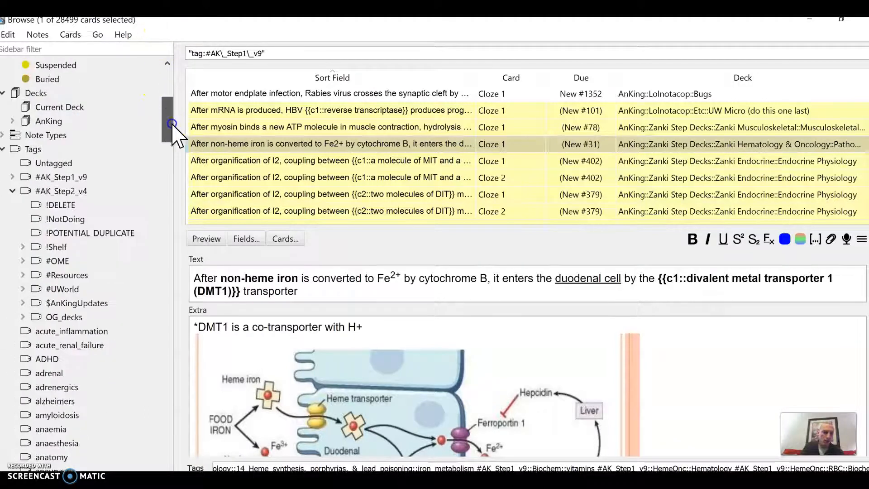
{"action": "scroll", "scroll_direction": "down", "scroll_amount": 3}
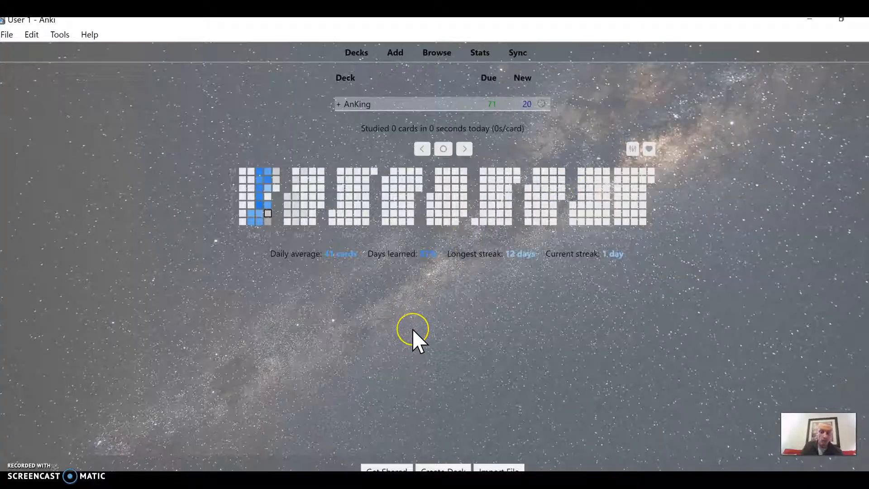
{"action": "mouse_move", "coordinate": [433, 324]}
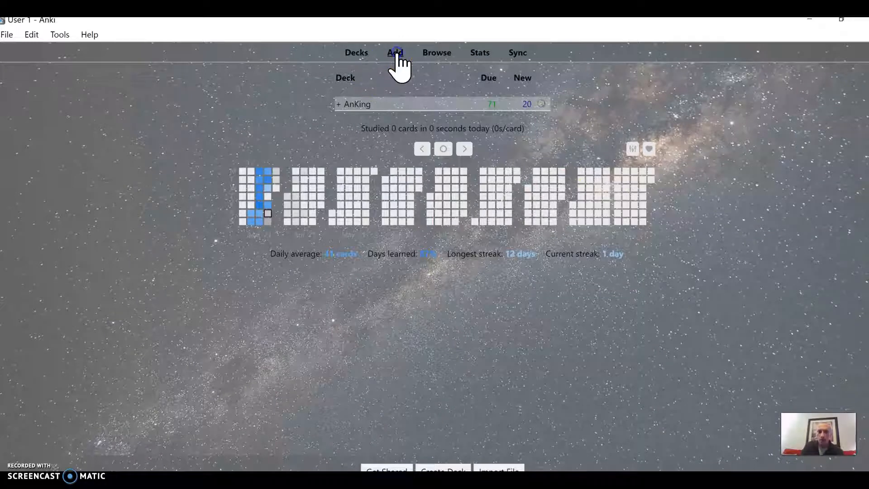
Return to the Decks screen showing the AnKing deck with 71 due and 20 new cards
{"action": "left_click", "coordinate": [394, 52]}
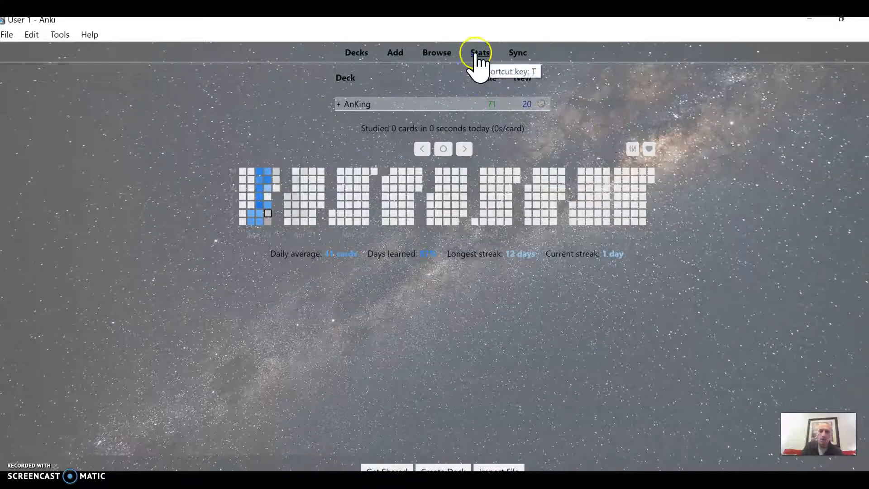
Open Stats and scroll through Future Due, Calendar, Reviews and Card Counts
{"action": "left_click", "coordinate": [478, 52]}
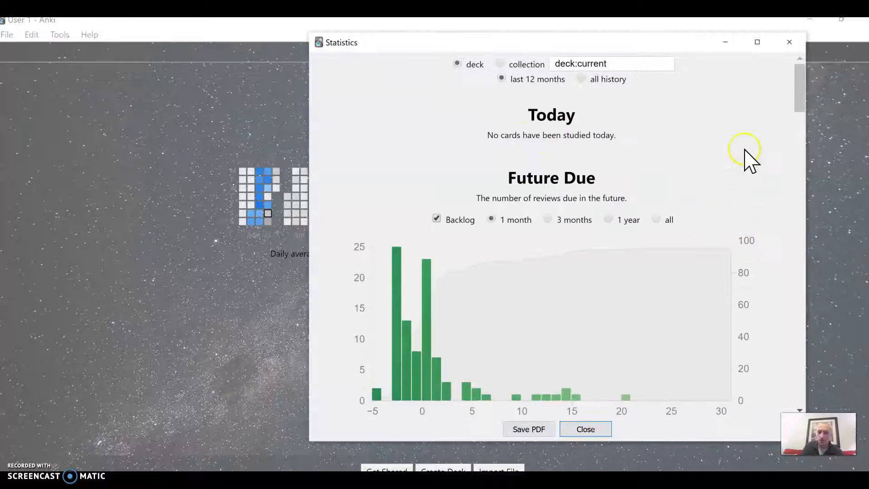
{"action": "scroll", "scroll_direction": "down", "scroll_amount": 3}
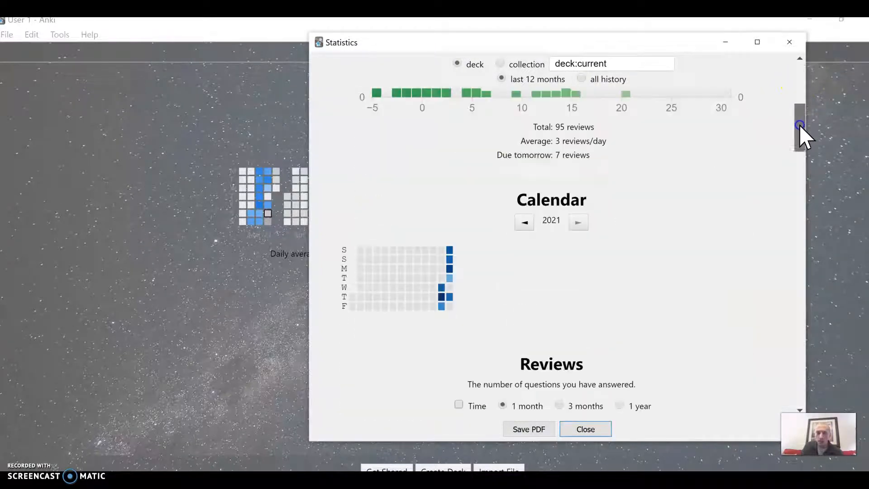
{"action": "scroll", "scroll_direction": "down", "scroll_amount": 3}
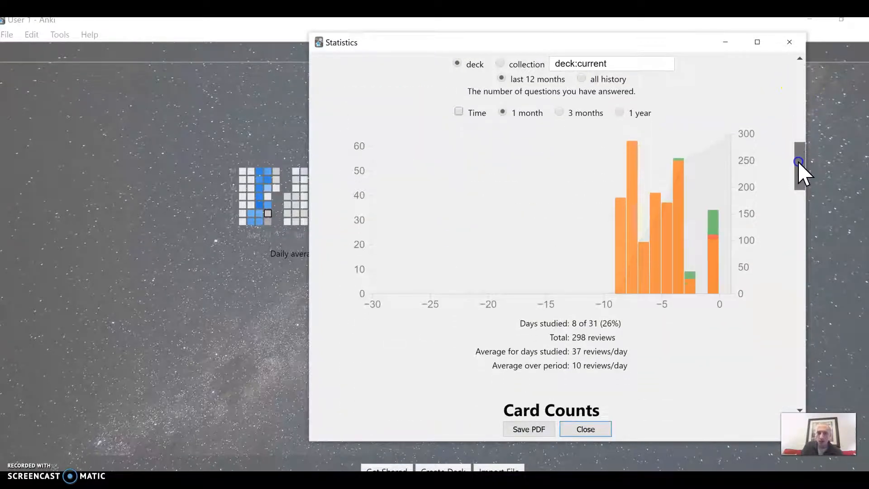
{"action": "left_click_drag", "start_coordinate": [800, 160], "coordinate": [800, 258]}
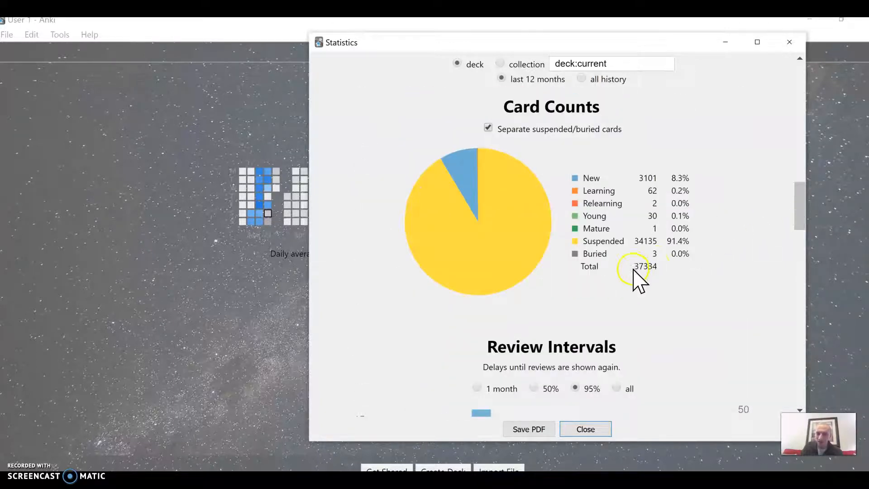
{"action": "mouse_move", "coordinate": [665, 271]}
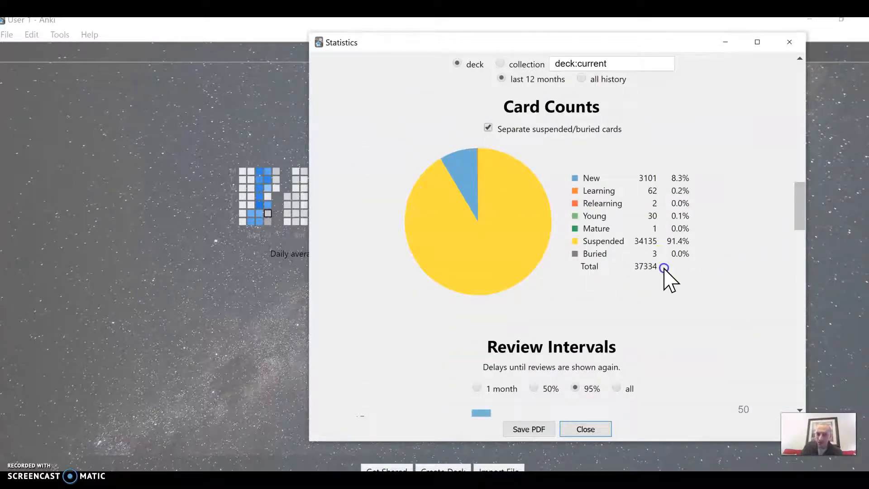
{"action": "mouse_move", "coordinate": [640, 183]}
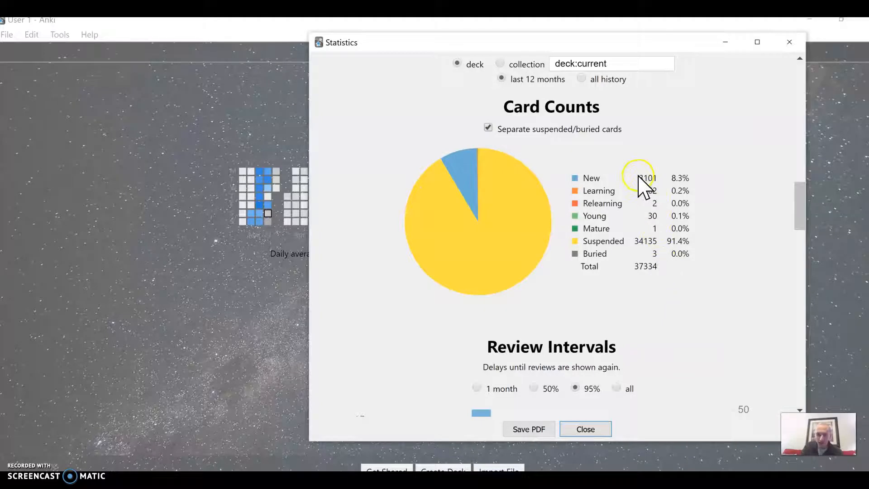
{"action": "scroll", "scroll_direction": "down", "scroll_amount": 3}
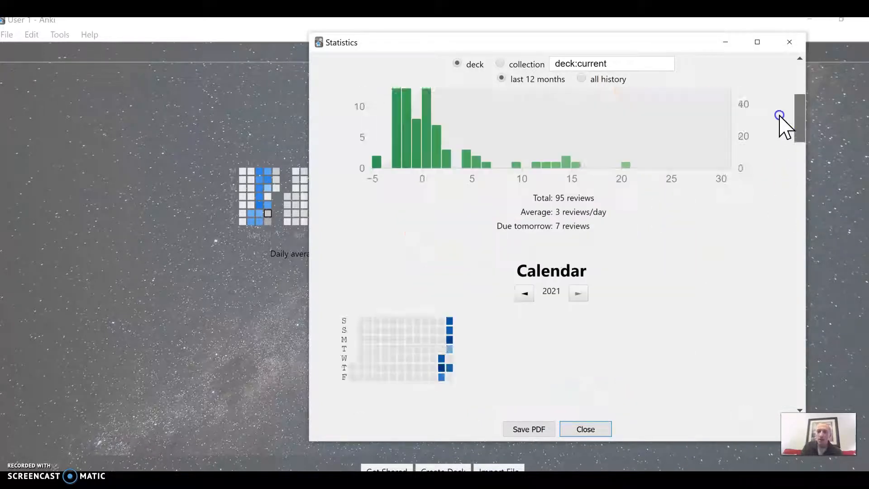
Close Statistics and begin a study session of the AnKing deck on the ischemic stroke card
{"action": "left_click", "coordinate": [585, 429]}
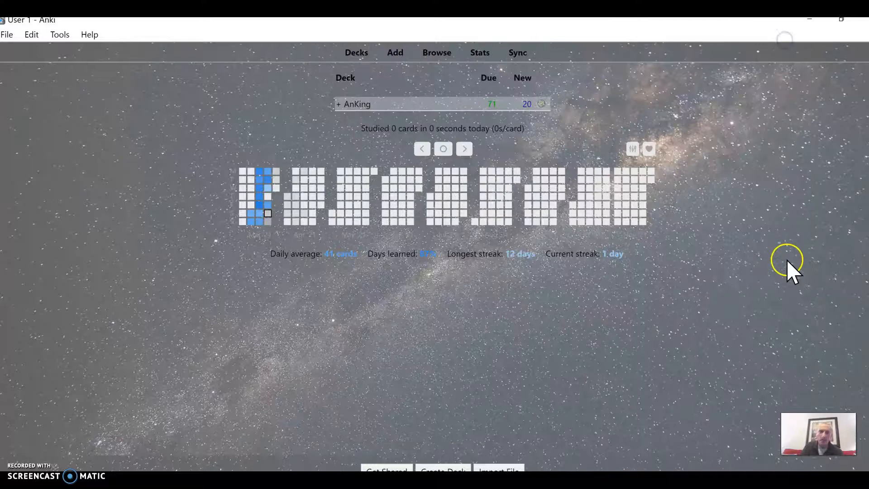
{"action": "mouse_move", "coordinate": [676, 232]}
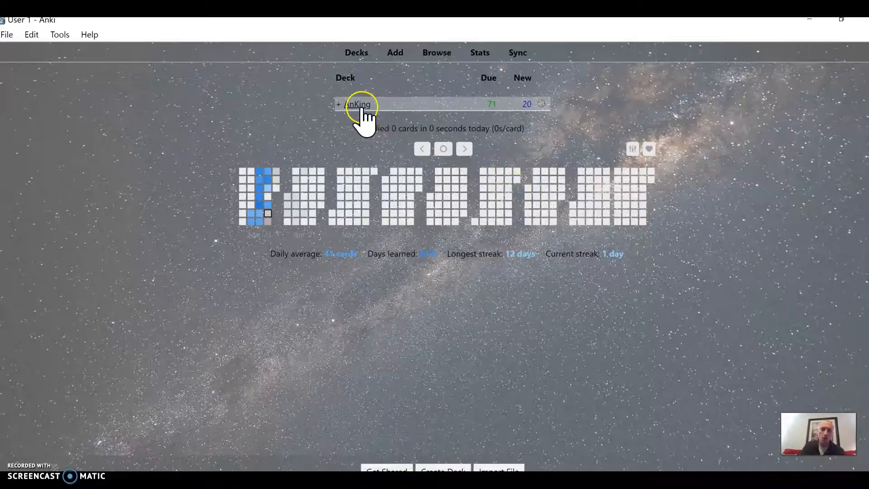
{"action": "left_click", "coordinate": [356, 104]}
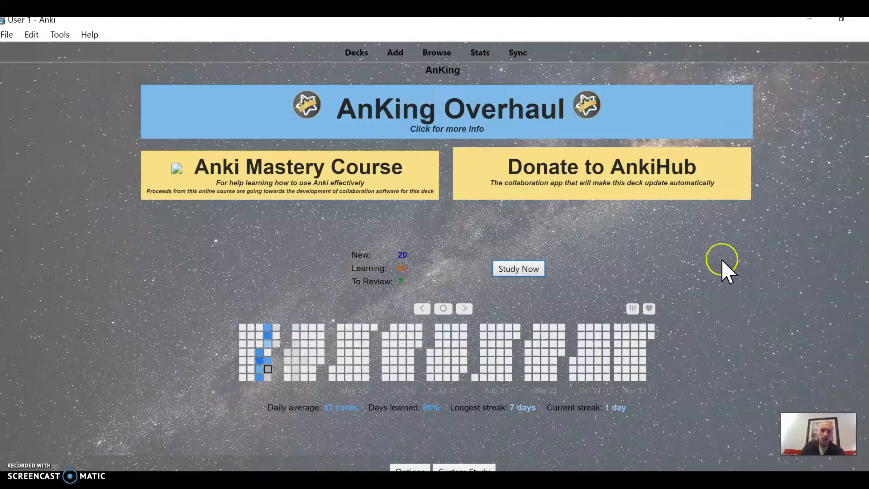
{"action": "mouse_move", "coordinate": [765, 272]}
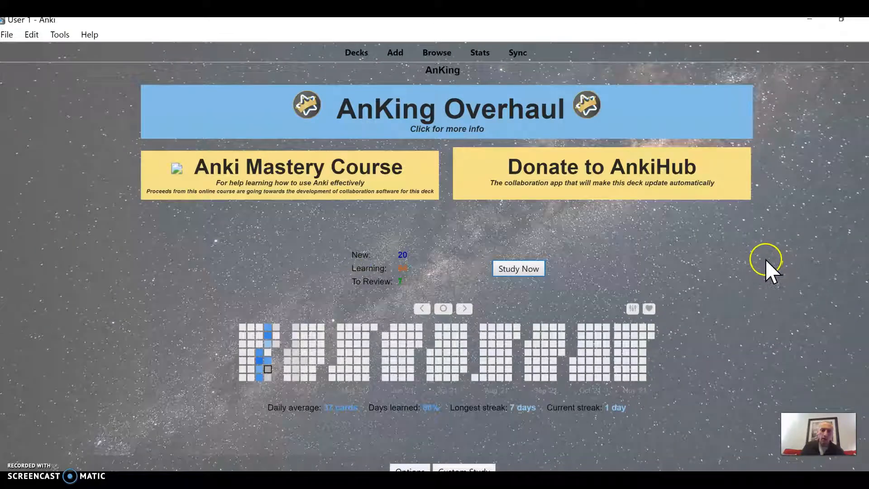
{"action": "mouse_move", "coordinate": [825, 216]}
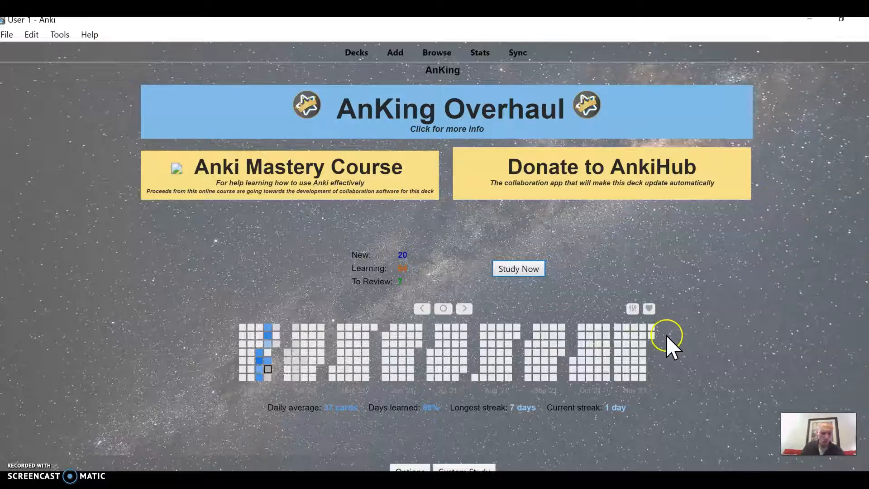
{"action": "left_click", "coordinate": [518, 268]}
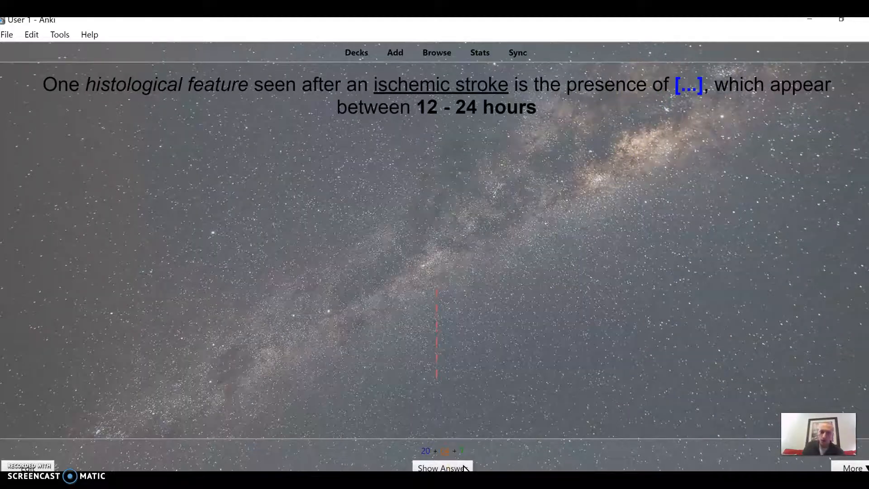
Show the stroke card's answer with its histology table, then grade it
{"action": "left_click", "coordinate": [442, 468]}
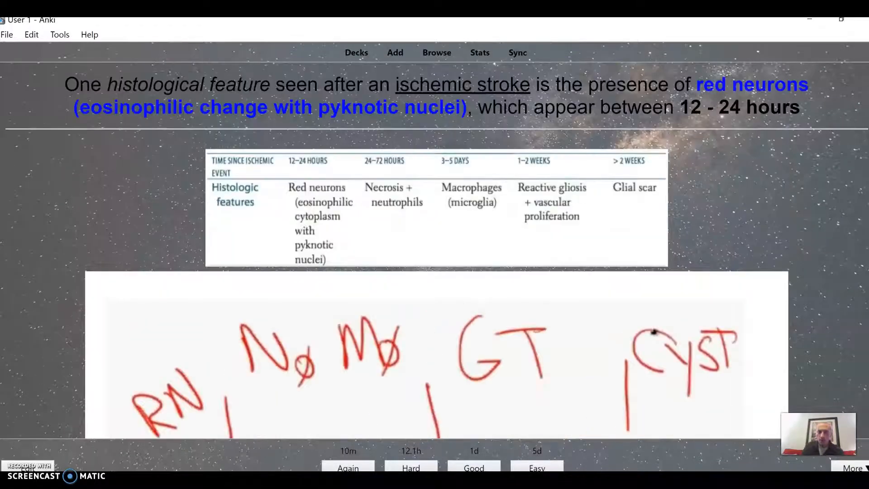
{"action": "mouse_move", "coordinate": [809, 216]}
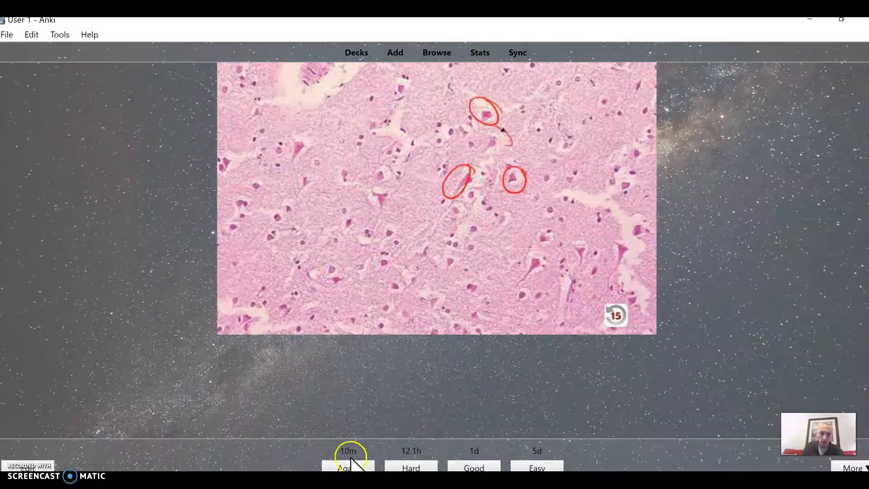
{"action": "mouse_move", "coordinate": [400, 466]}
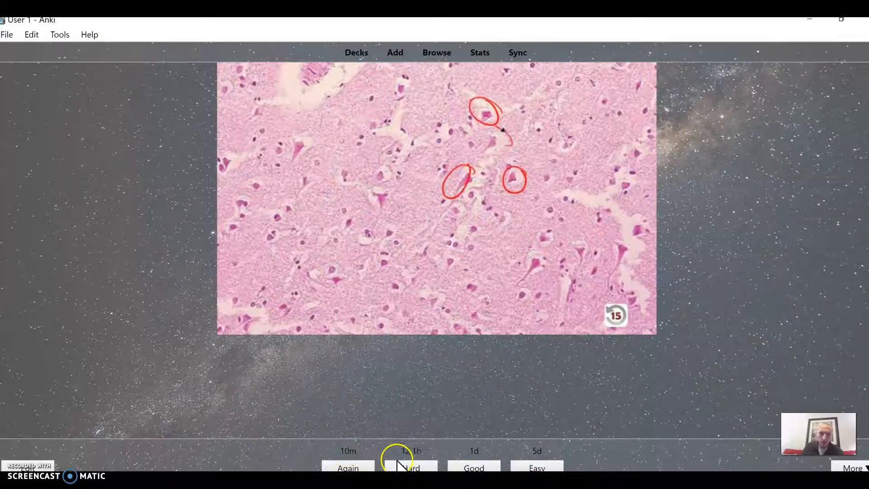
{"action": "mouse_move", "coordinate": [490, 462]}
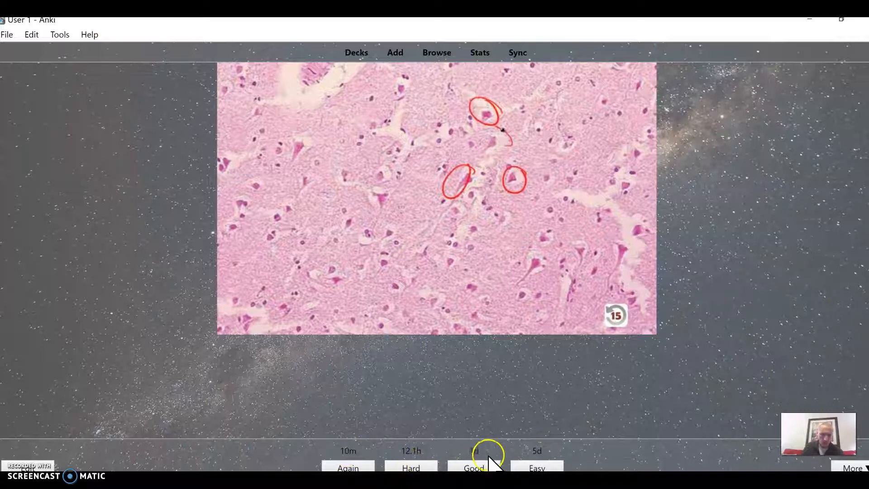
{"action": "mouse_move", "coordinate": [543, 467]}
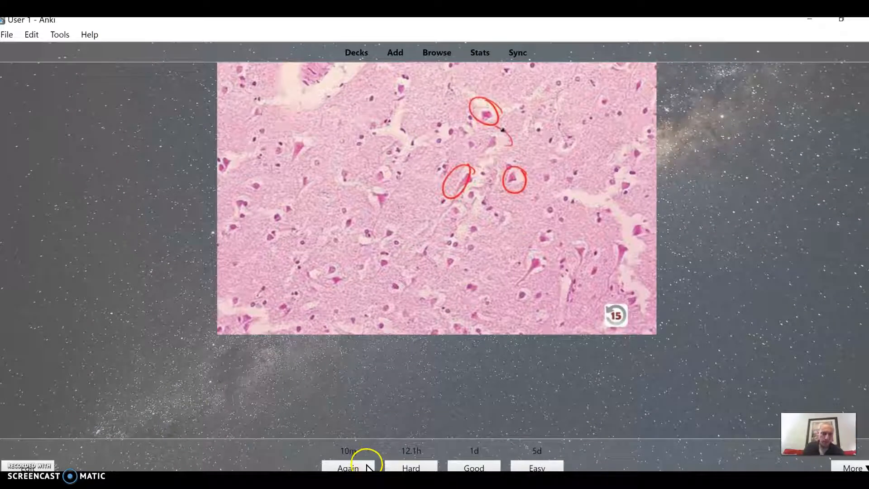
{"action": "left_click", "coordinate": [348, 468]}
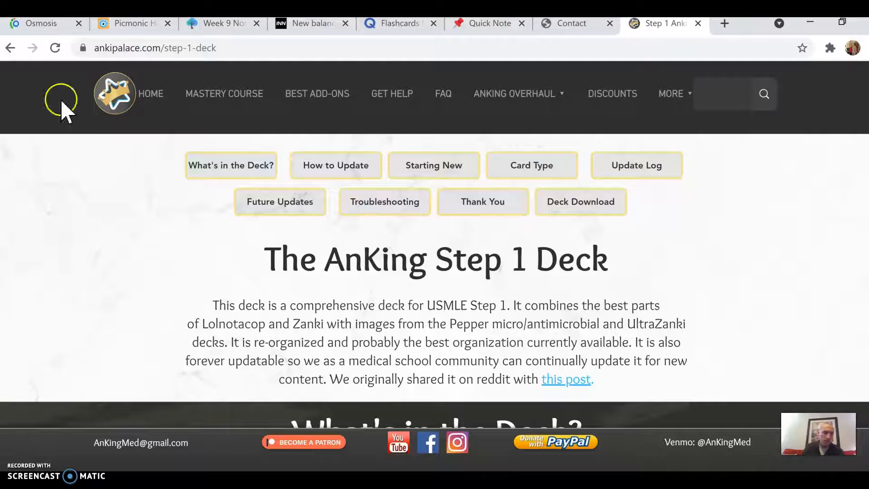
Switch to the Osmosis flashcards tab in Chrome
{"action": "left_click", "coordinate": [40, 23]}
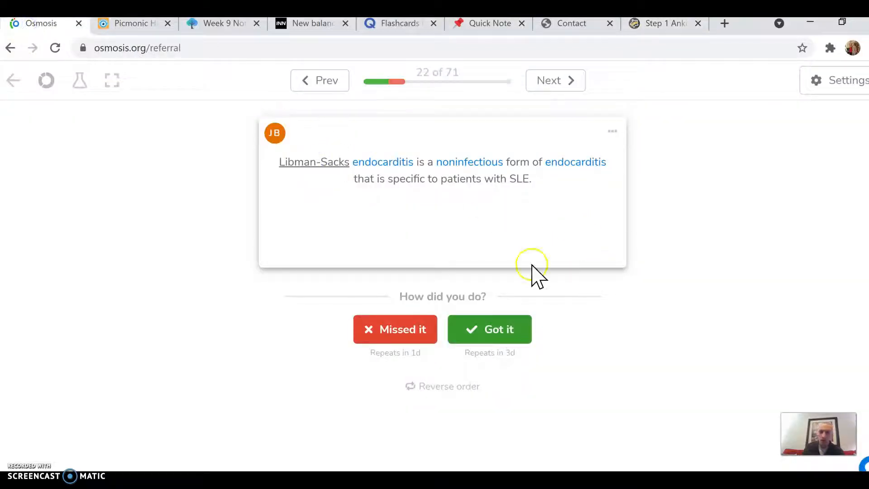
{"action": "mouse_move", "coordinate": [358, 135]}
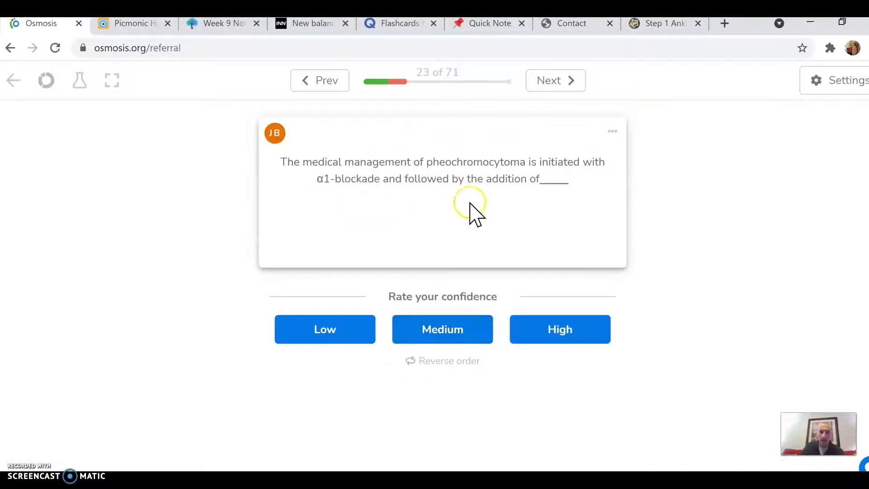
{"action": "mouse_move", "coordinate": [276, 74]}
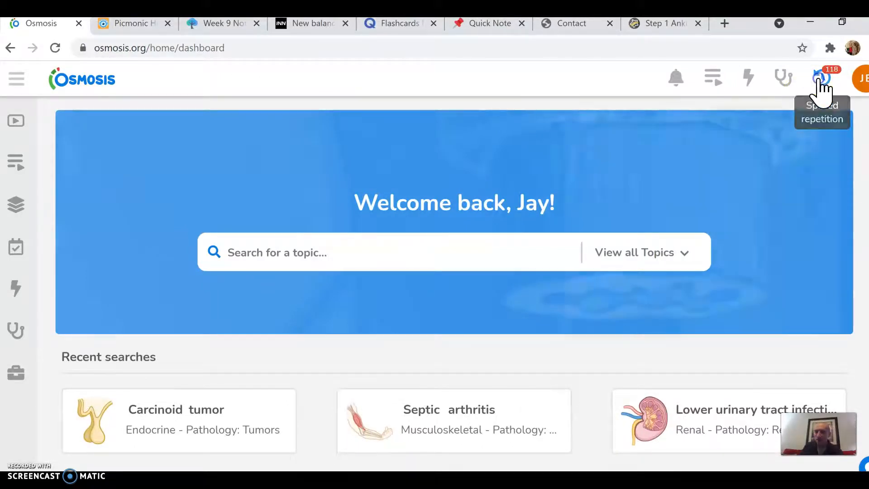
{"action": "left_click", "coordinate": [822, 78]}
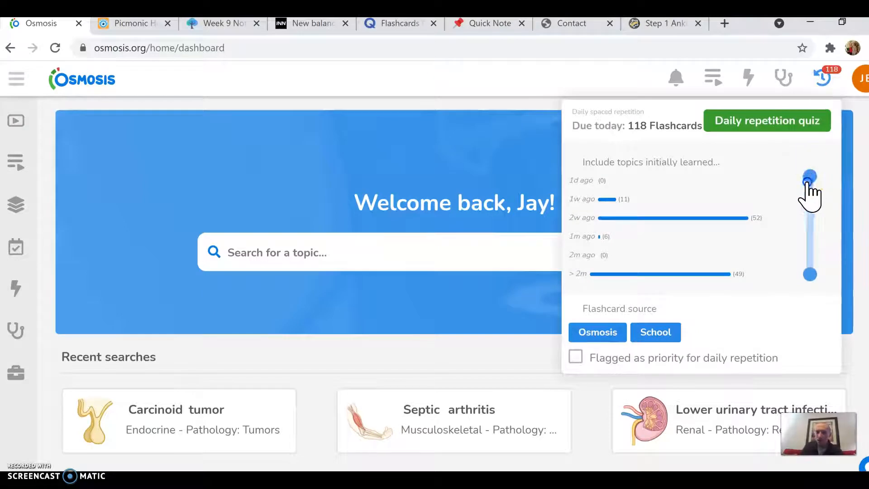
{"action": "left_click_drag", "start_coordinate": [809, 176], "coordinate": [819, 165]}
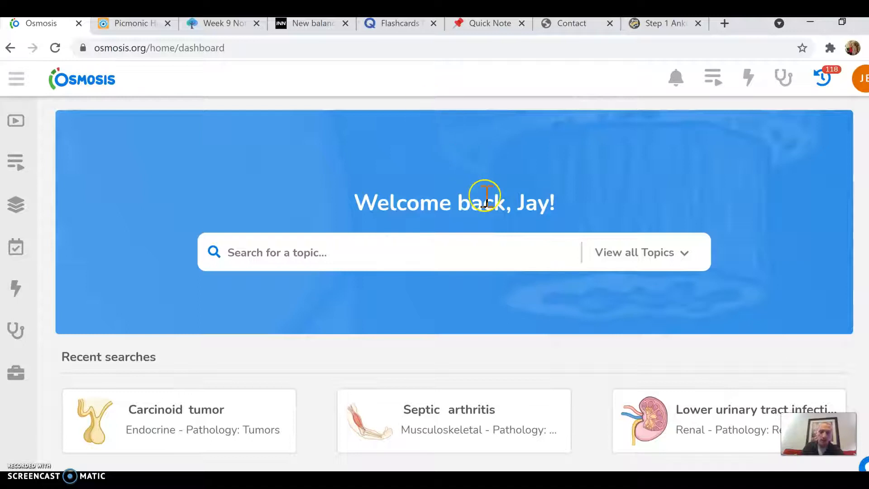
{"action": "mouse_move", "coordinate": [476, 136]}
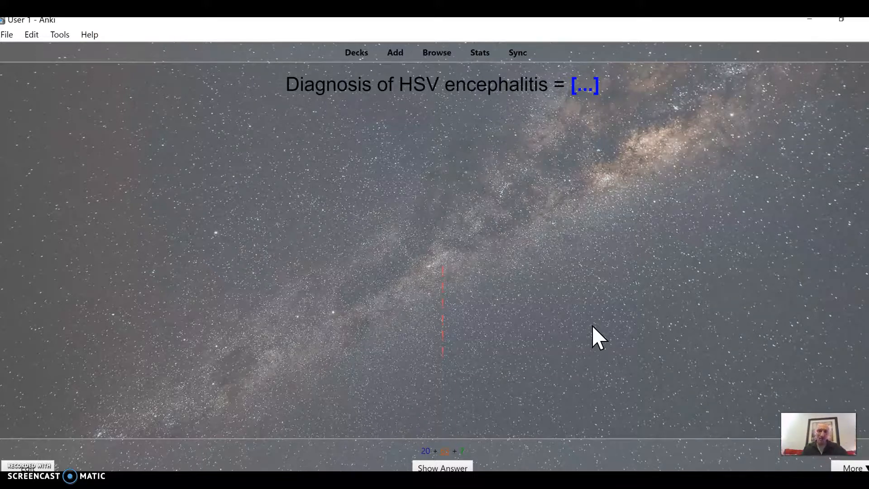
Bring Anki's review screen forward on the HSV encephalitis cloze card
{"action": "left_click", "coordinate": [582, 327]}
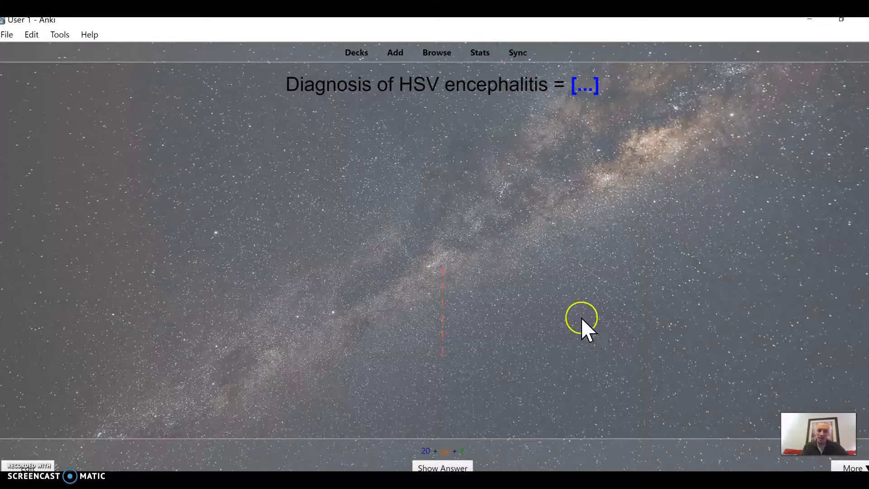
{"action": "mouse_move", "coordinate": [519, 385]}
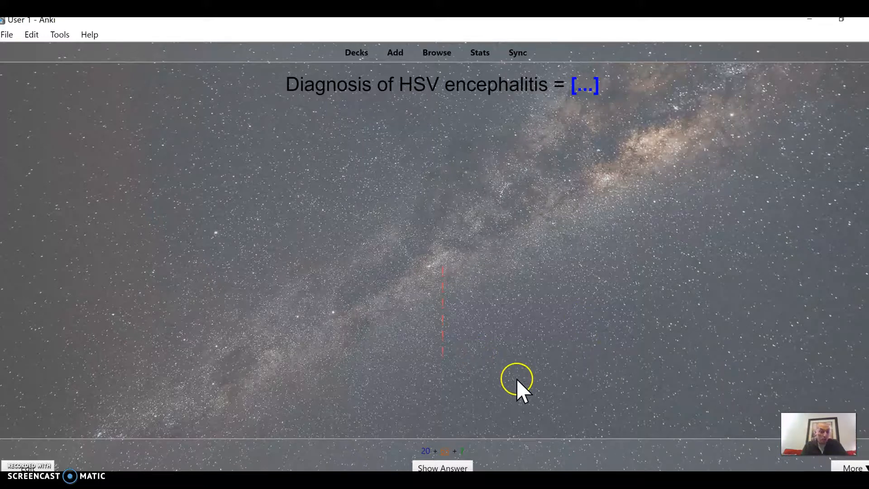